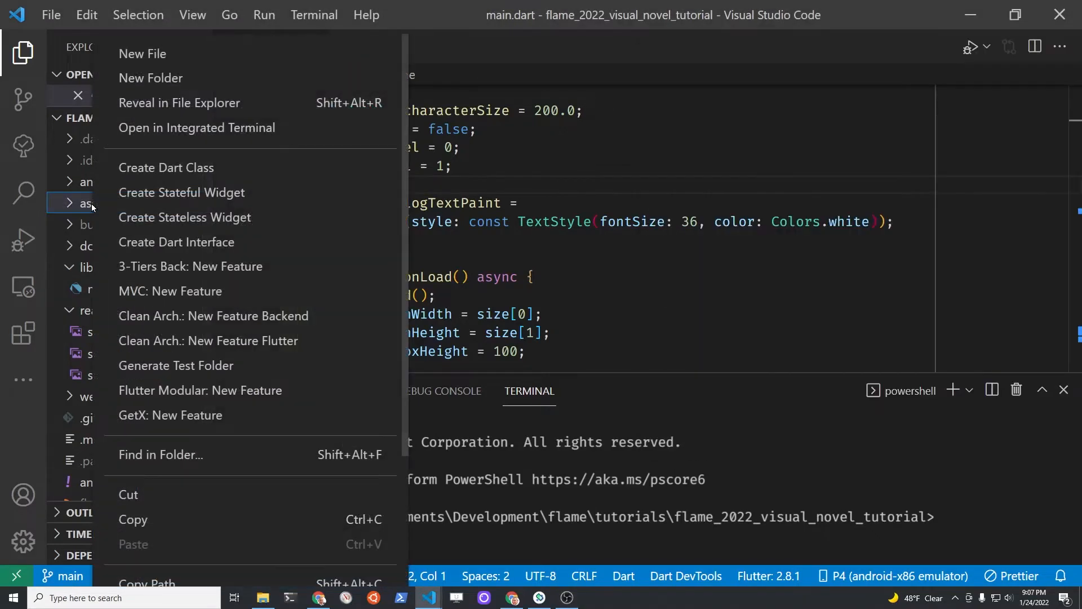
{"action": "mouse_move", "coordinate": [156, 77]}
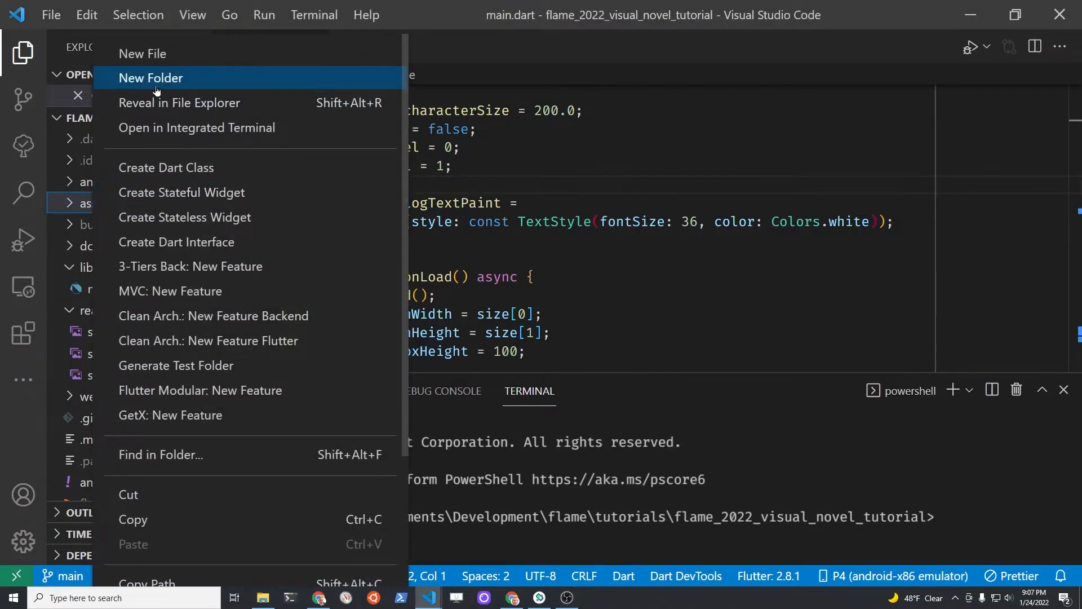
Step: Create an audio folder under assets and rename the copied .ogg track to music.ogg
{"action": "left_click", "coordinate": [150, 77]}
{"action": "type", "text": "audio"}
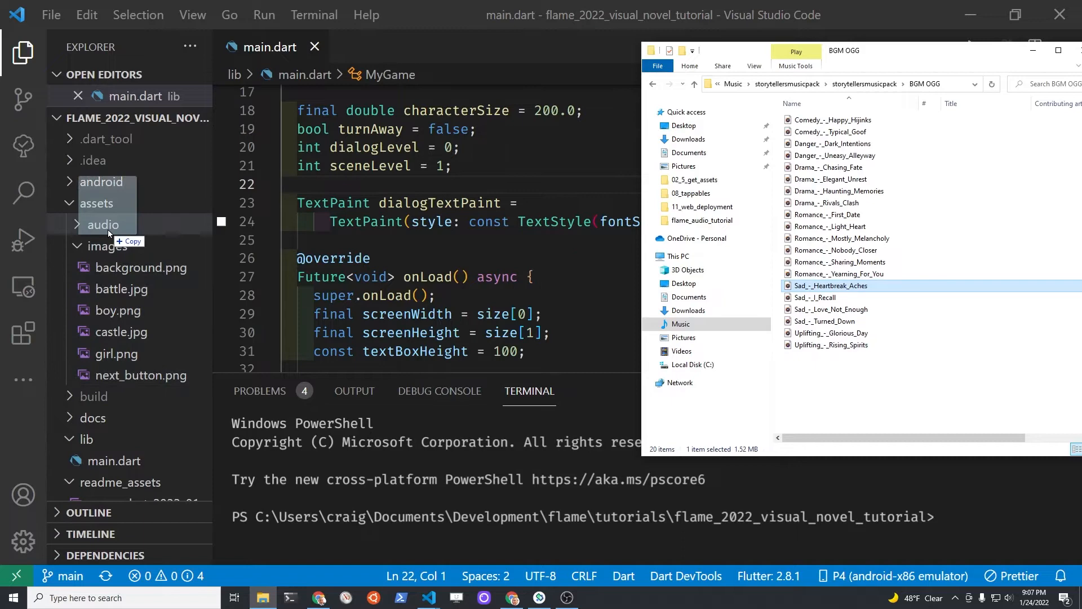
{"action": "right_click", "coordinate": [132, 267]}
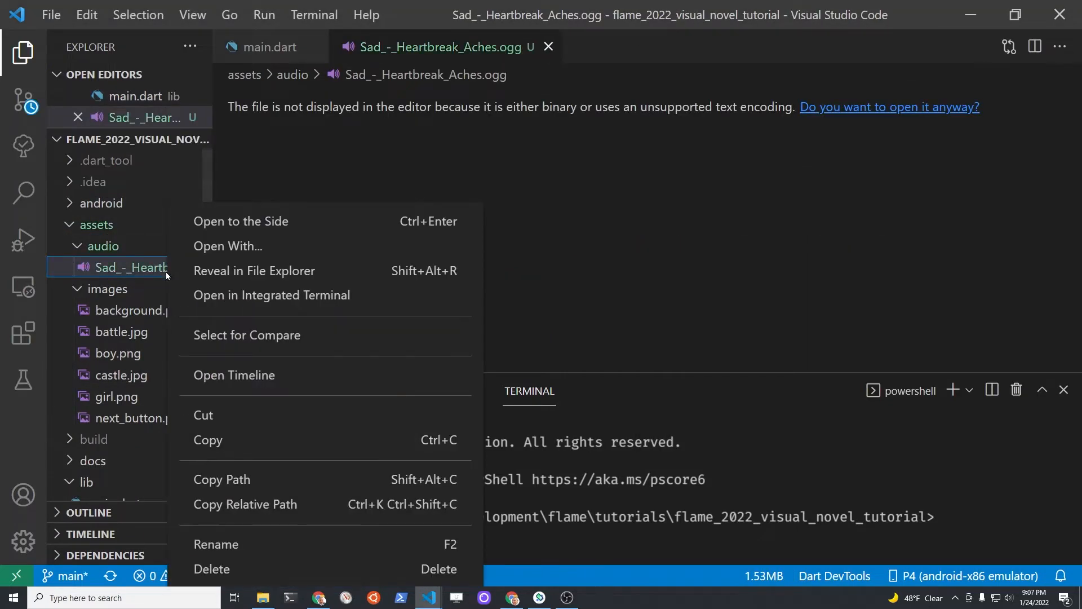
{"action": "left_click", "coordinate": [215, 544]}
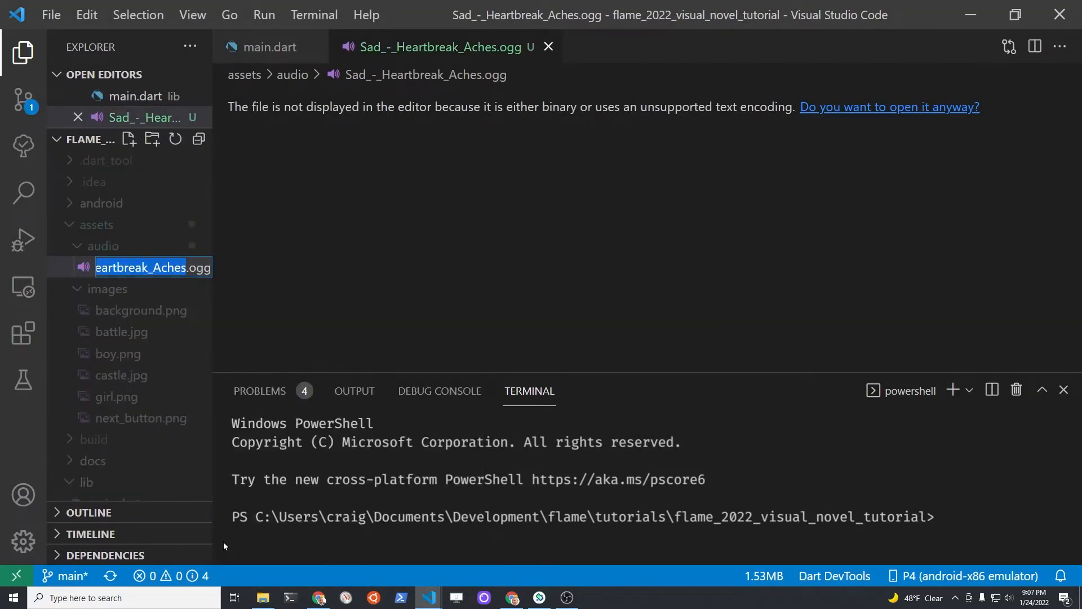
{"action": "type", "text": "m.ogg"}
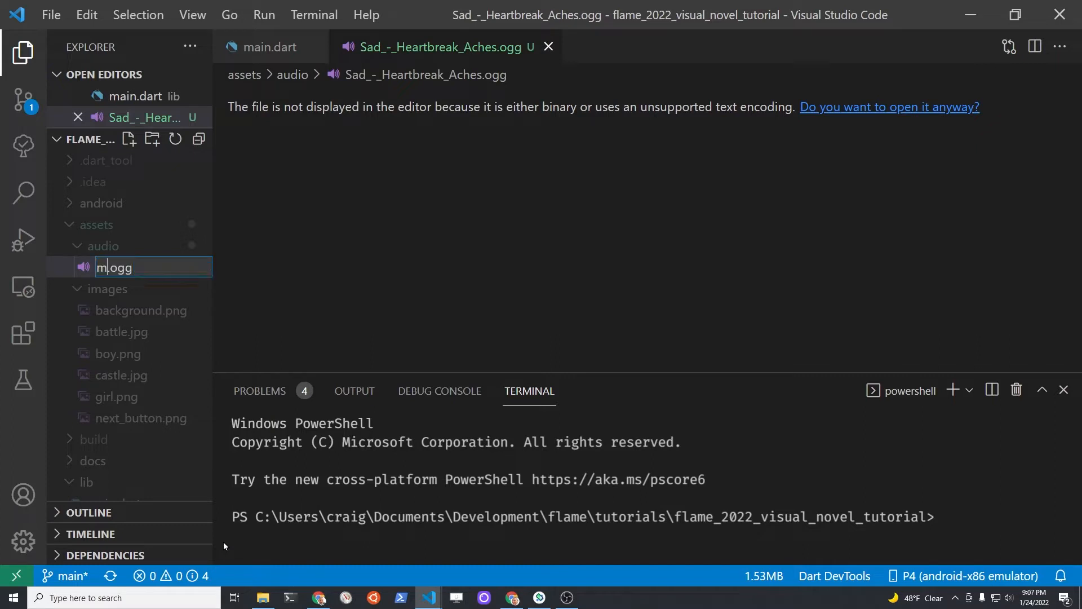
{"action": "key", "text": "Enter"}
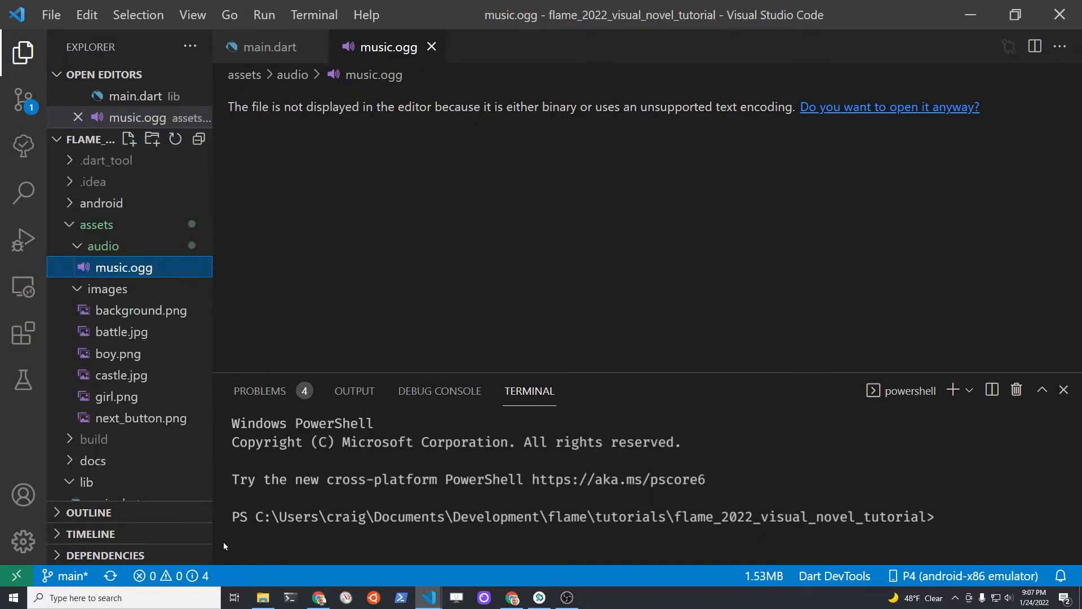
Step: Run 'flutter pub add flame_audio' in the integrated terminal
{"action": "type", "text": "flutter pub add f"}
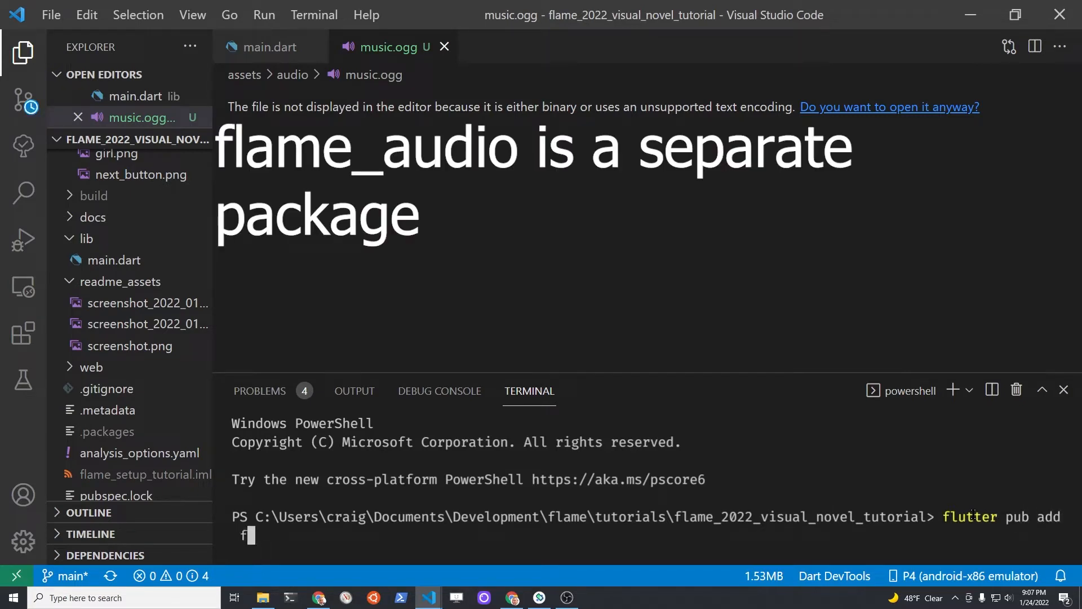
{"action": "type", "text": "lame_"}
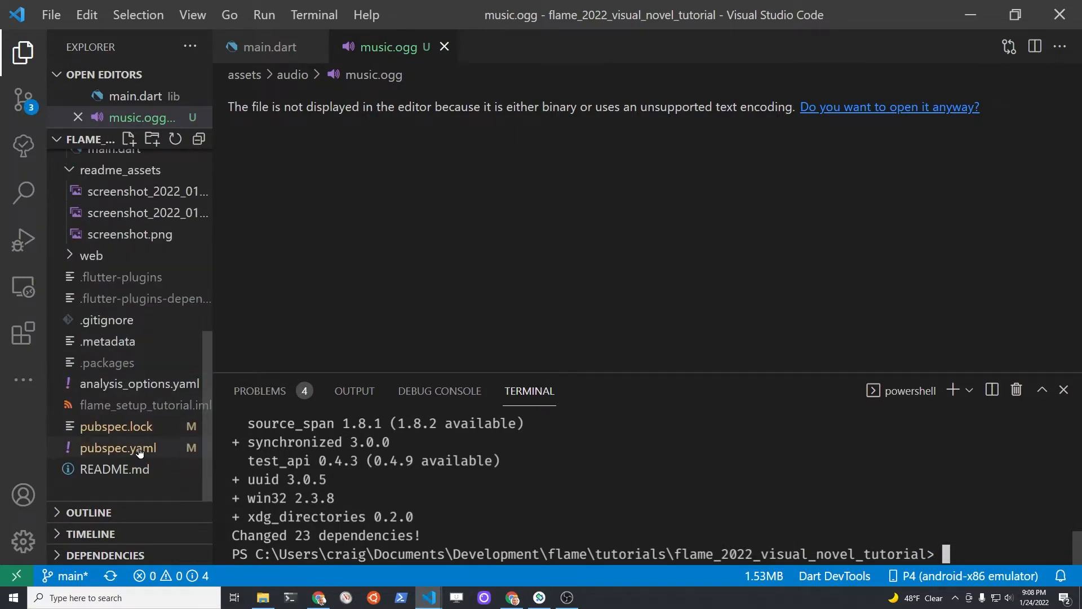
Step: Open pubspec.yaml and check the flame_audio dependency line
{"action": "left_click", "coordinate": [117, 447]}
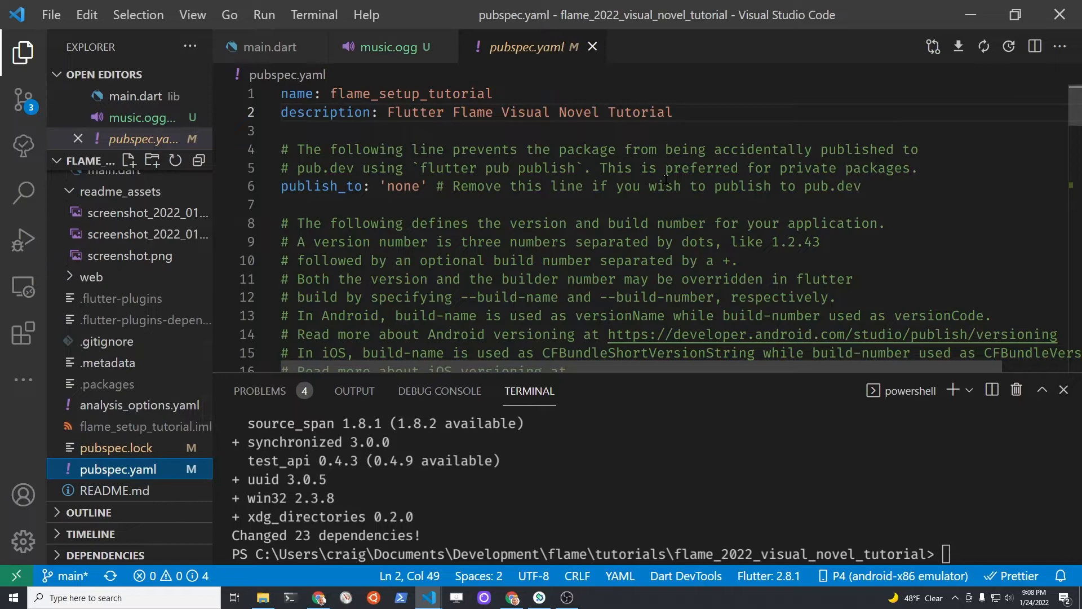
{"action": "scroll", "scroll_direction": "down", "scroll_amount": 3}
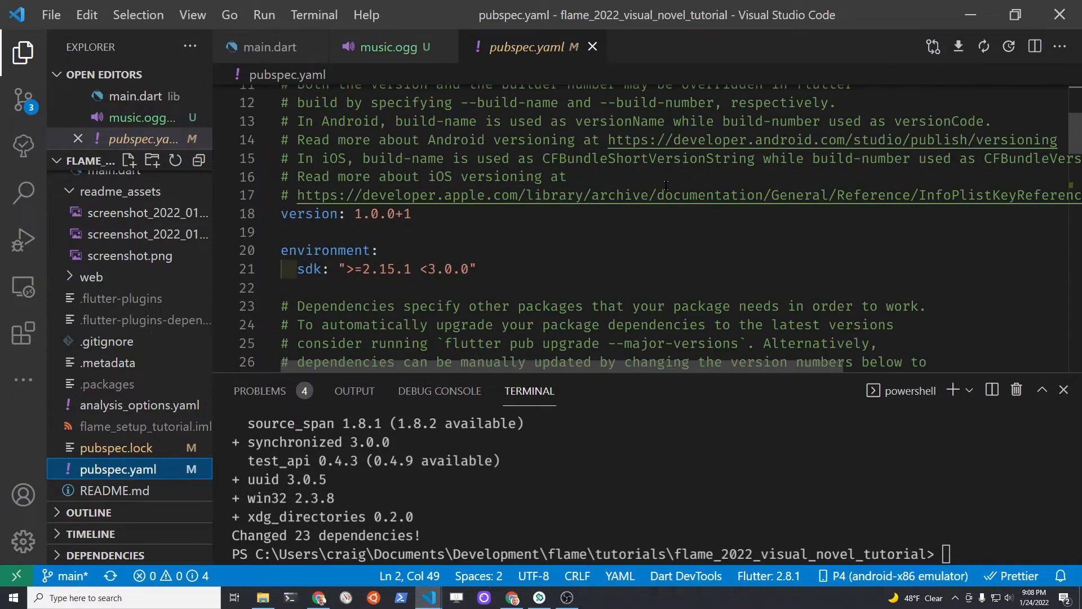
{"action": "scroll", "scroll_direction": "down", "scroll_amount": 3}
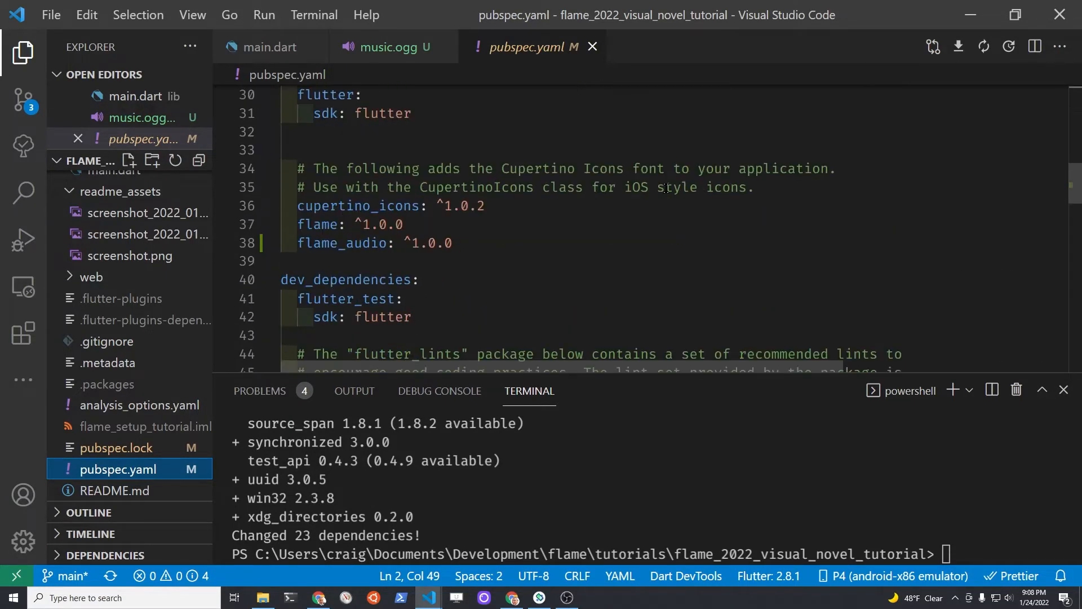
{"action": "triple_click", "coordinate": [338, 242]}
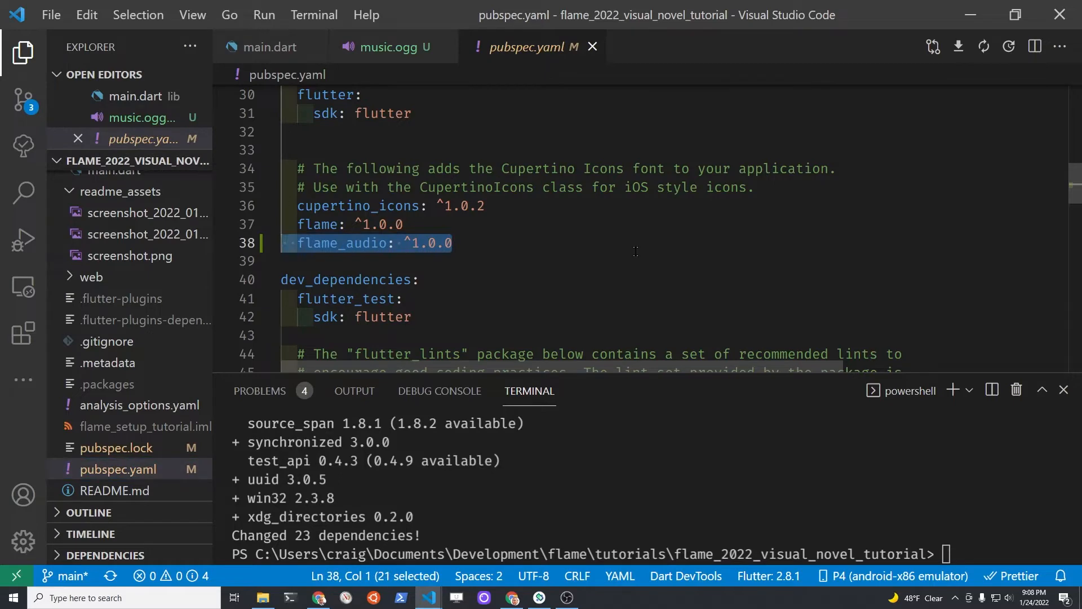
Step: Add '- assets/audio/' below the assets/images/ entry
{"action": "scroll", "scroll_direction": "down", "scroll_amount": 3}
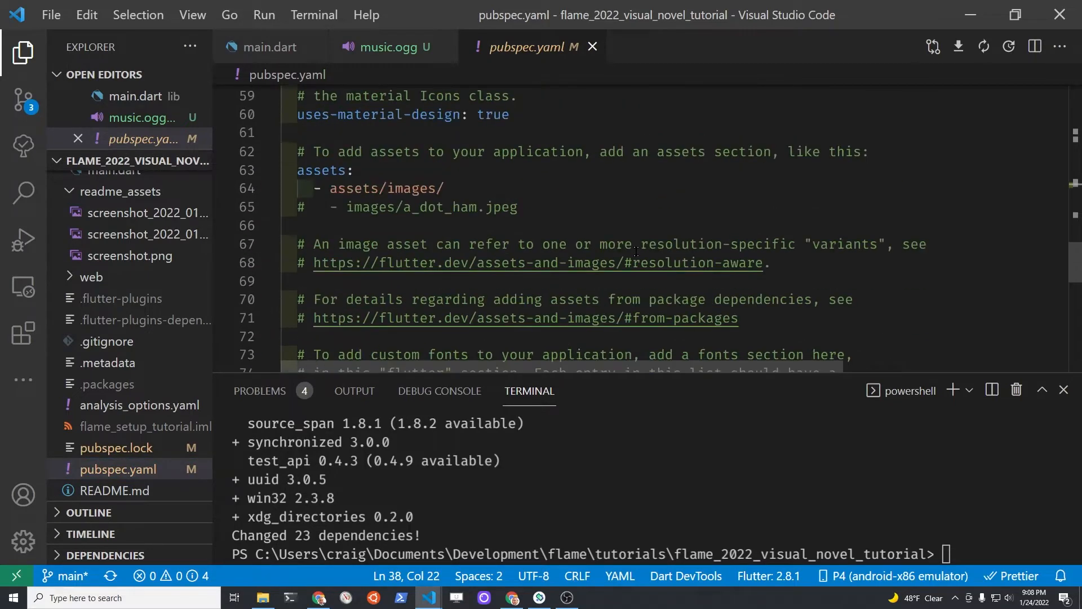
{"action": "left_click", "coordinate": [446, 188]}
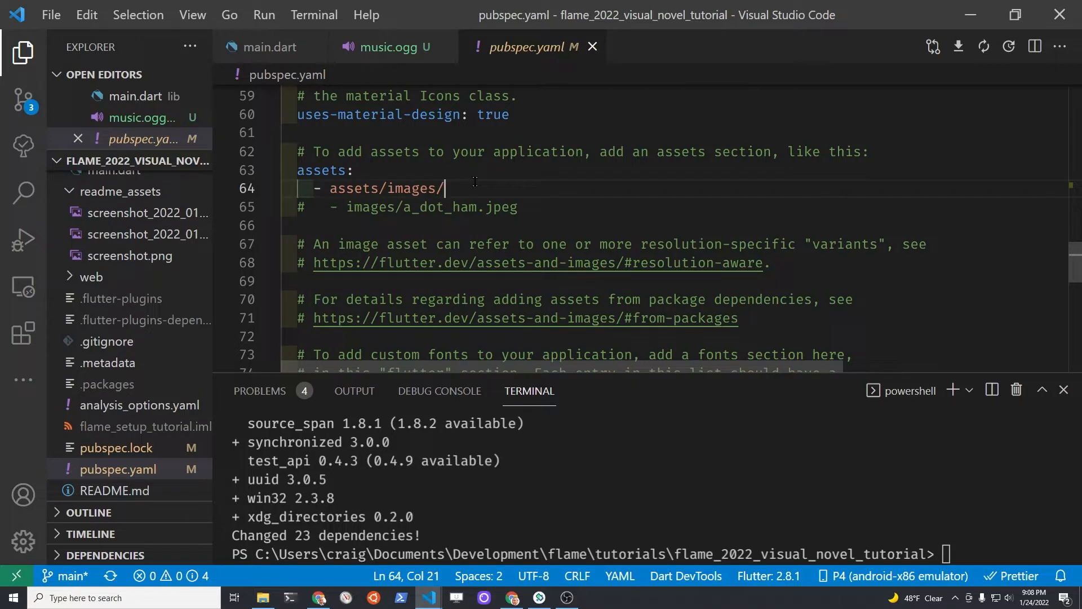
{"action": "key", "text": "Enter"}
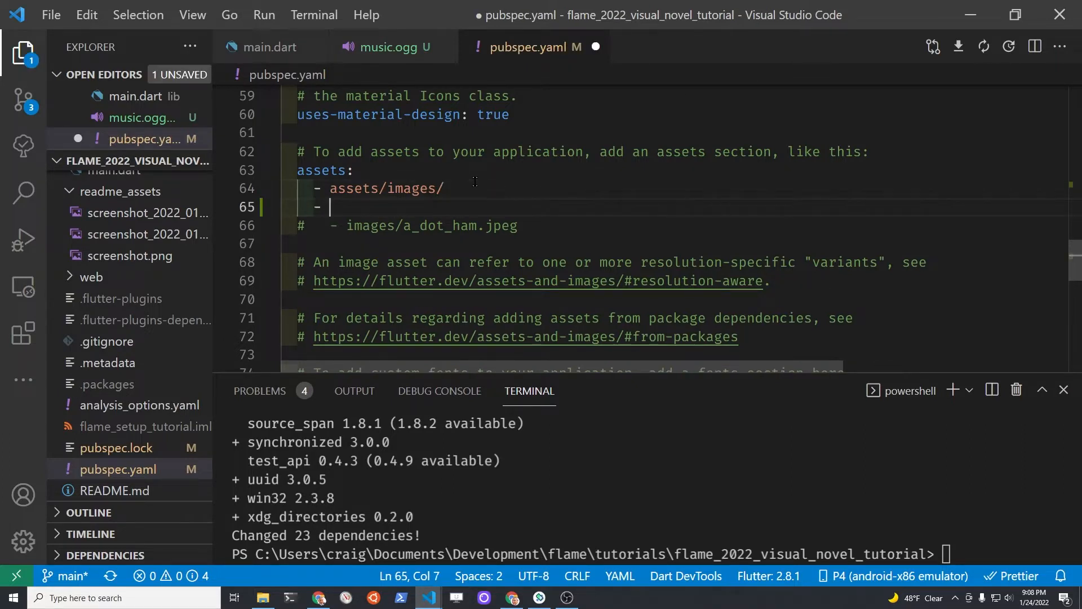
{"action": "type", "text": "assets/au"}
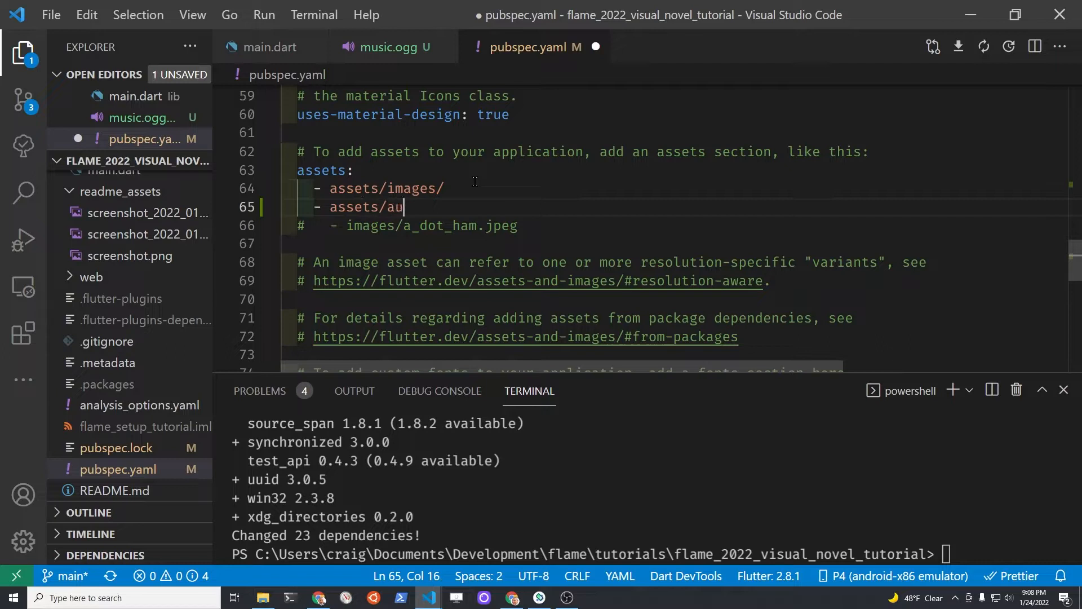
{"action": "type", "text": "dio/"}
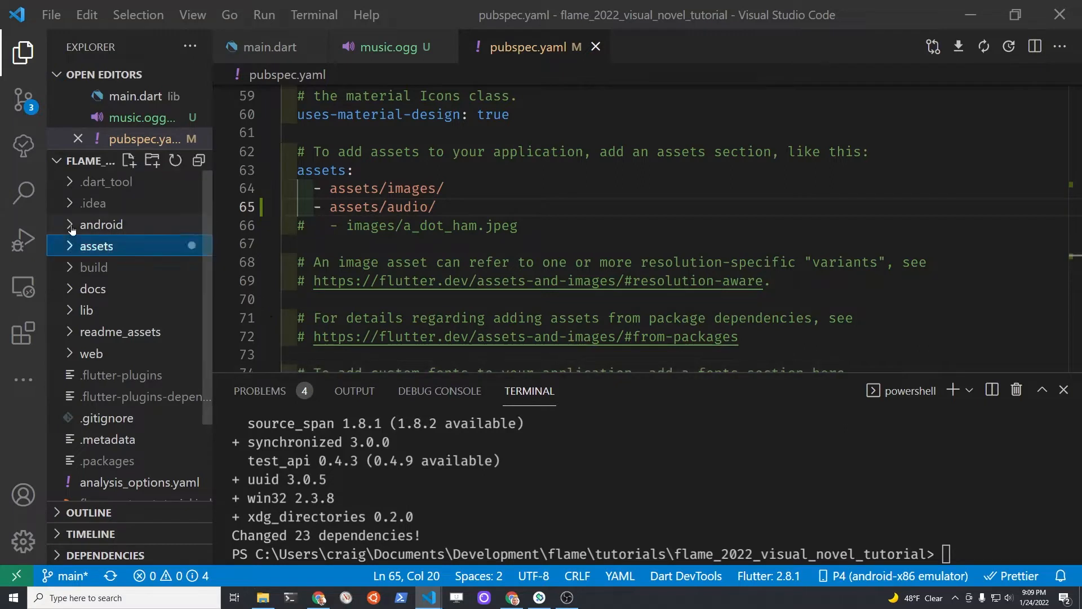
Step: Set ext.kotlin_version to '1.5.10' in android/build.gradle, then reopen lib/main.dart
{"action": "left_click", "coordinate": [101, 225]}
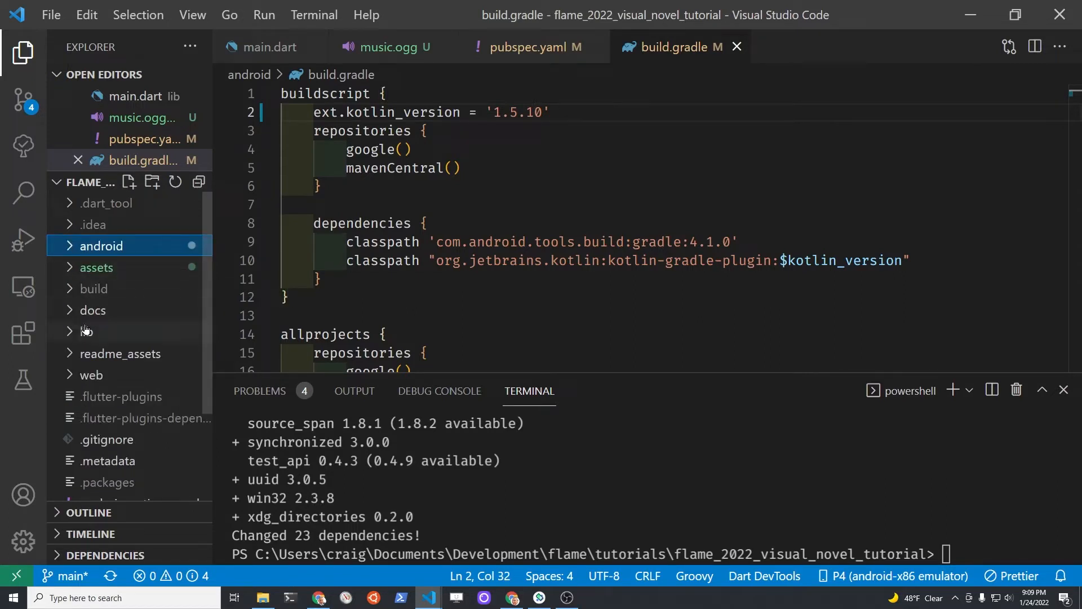
{"action": "left_click", "coordinate": [86, 331]}
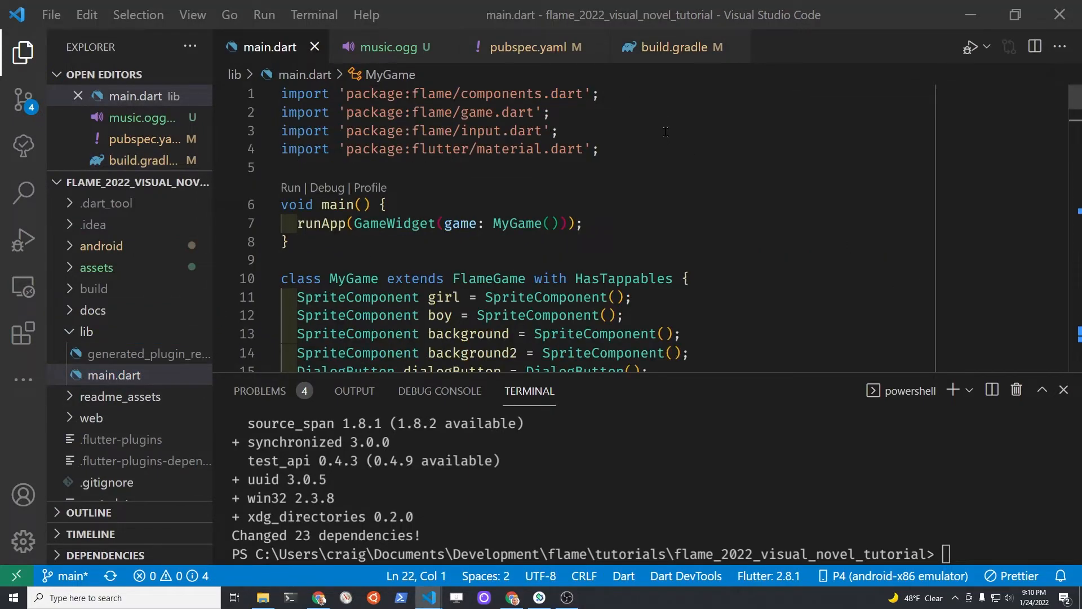
Step: Add an import for package:flame_audio/flame_audio.dart in main.dart
{"action": "left_click", "coordinate": [595, 149]}
{"action": "type", "text": "import 'package:"}
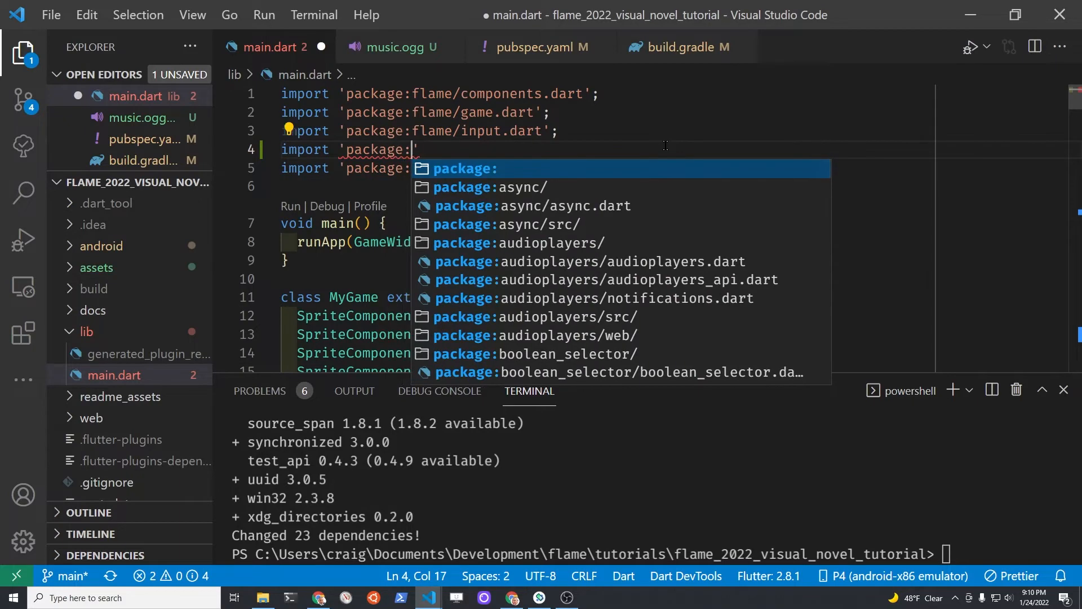
{"action": "type", "text": "flame_"}
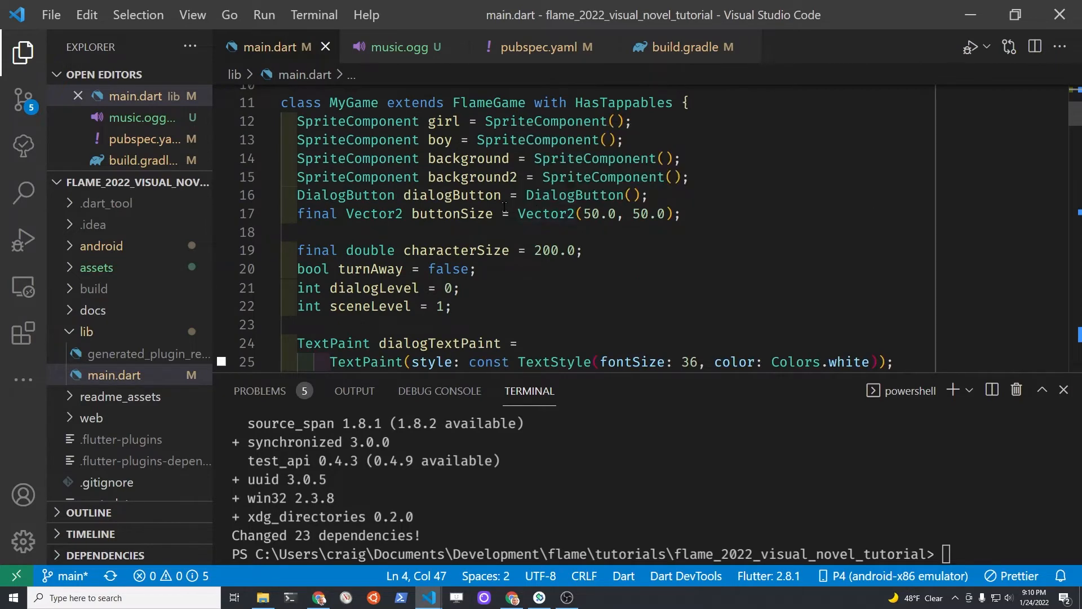
Step: Add '// initialize flame audio background music' and FlameAudio.bgm.initialize() in onLoad
{"action": "type", "text": "FlameAudio.bgm"}
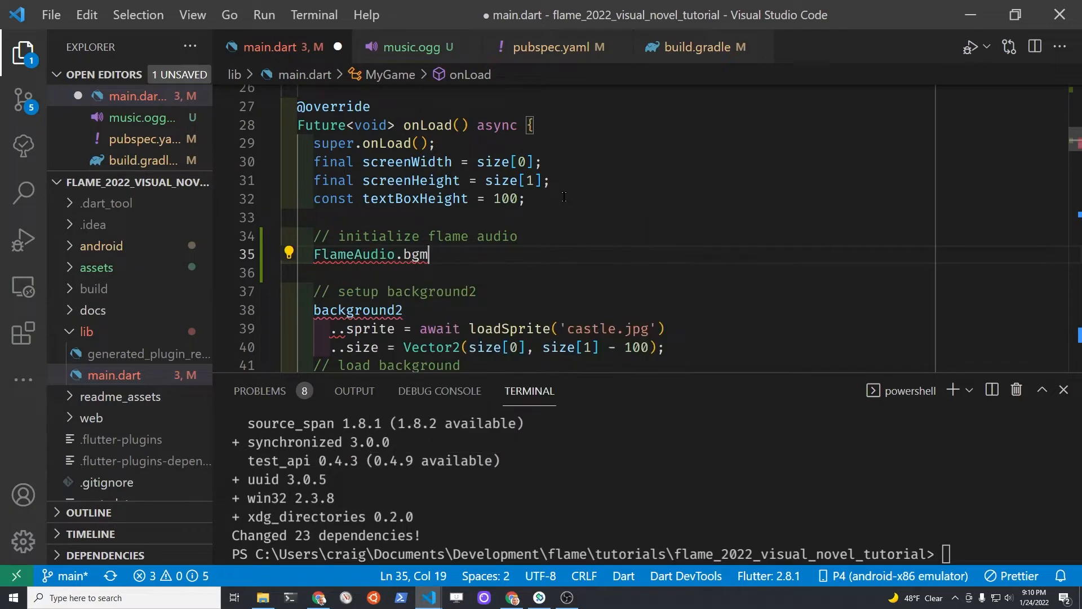
{"action": "type", "text": ".initialize();"}
{"action": "left_click", "coordinate": [611, 236]}
{"action": "type", "text": " background m"}
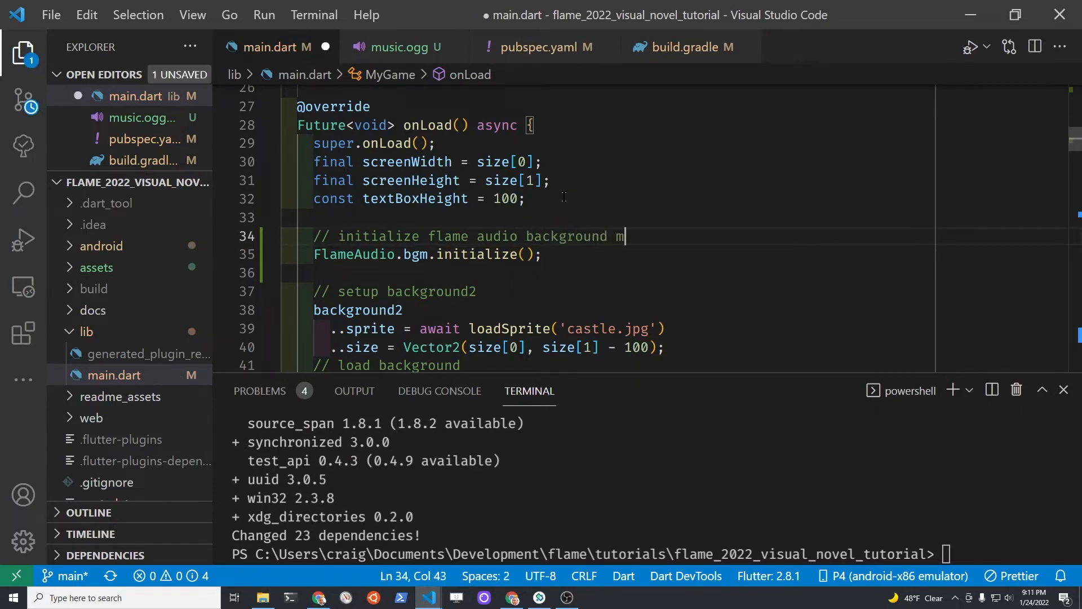
{"action": "type", "text": "usic"}
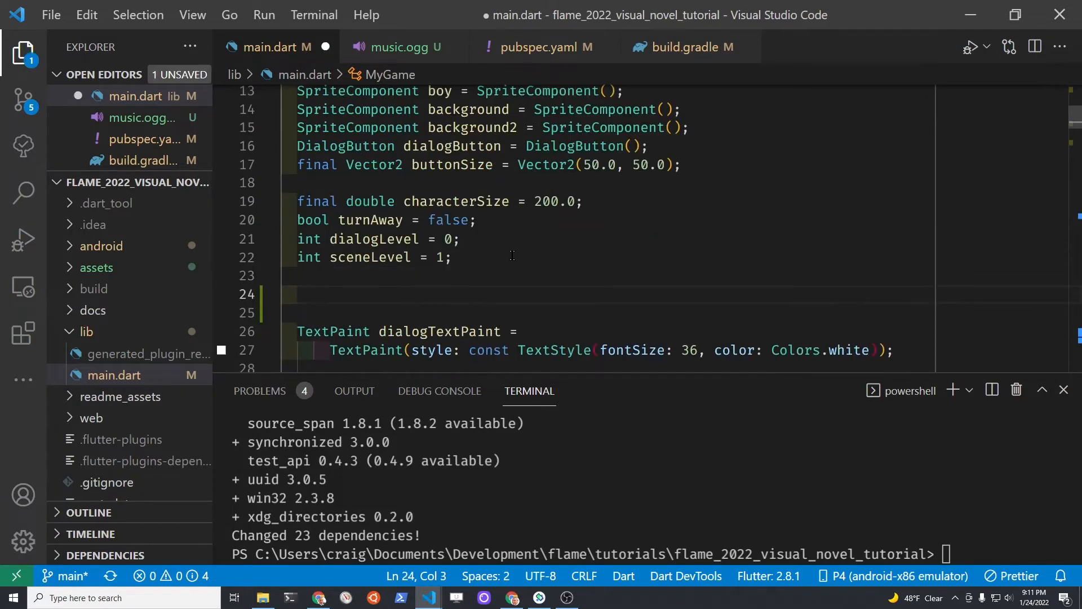
Step: Declare a 'bool musicPlaying' field on the line after sceneLevel
{"action": "type", "text": "boo"}
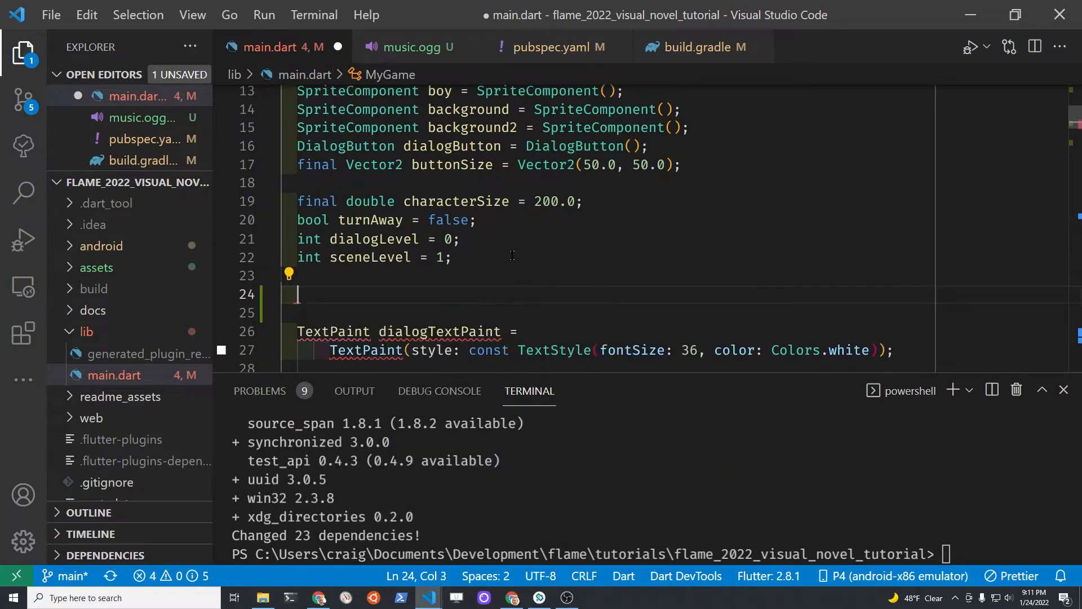
{"action": "type", "text": "bool"}
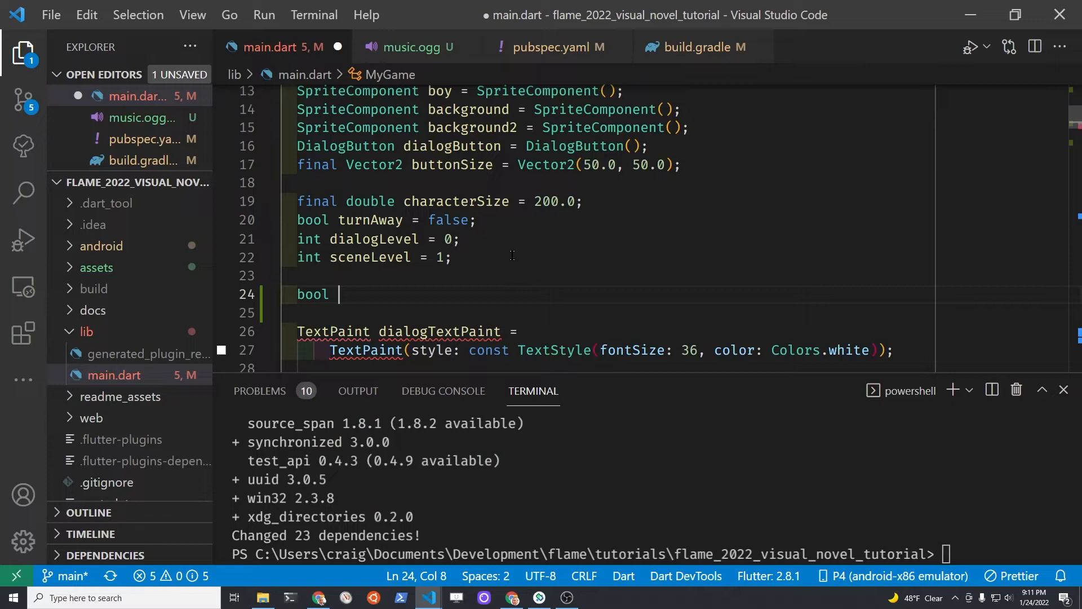
{"action": "type", "text": "mus"}
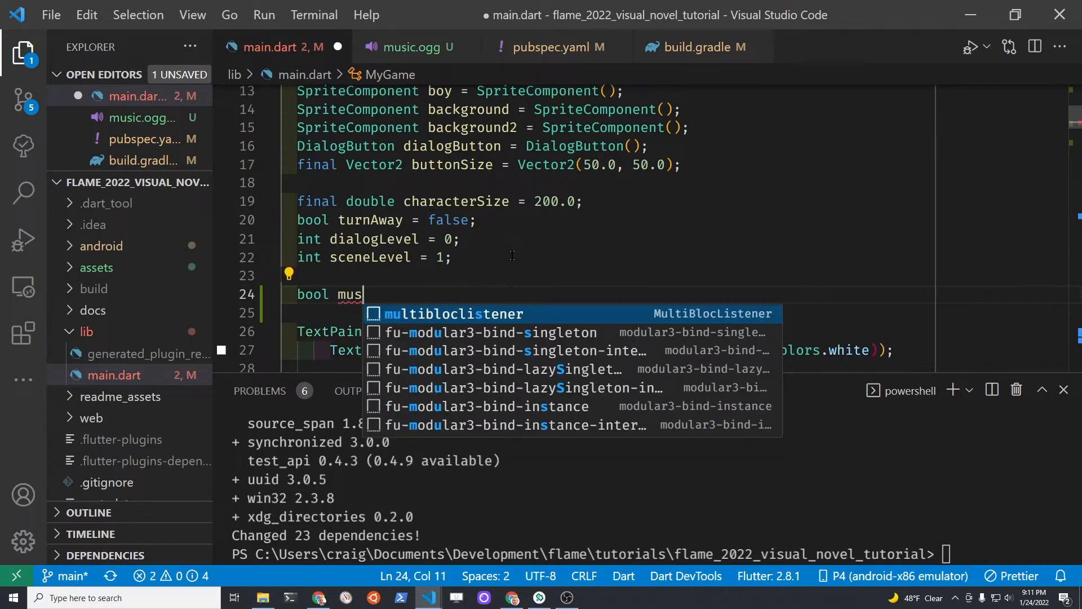
{"action": "type", "text": "ic"}
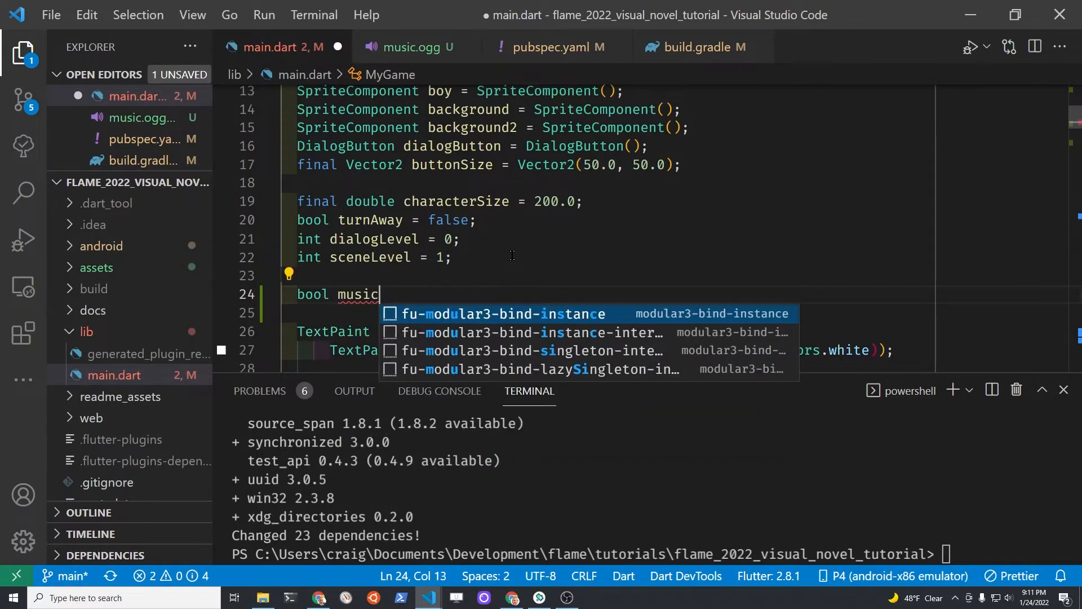
{"action": "type", "text": "Playoing"}
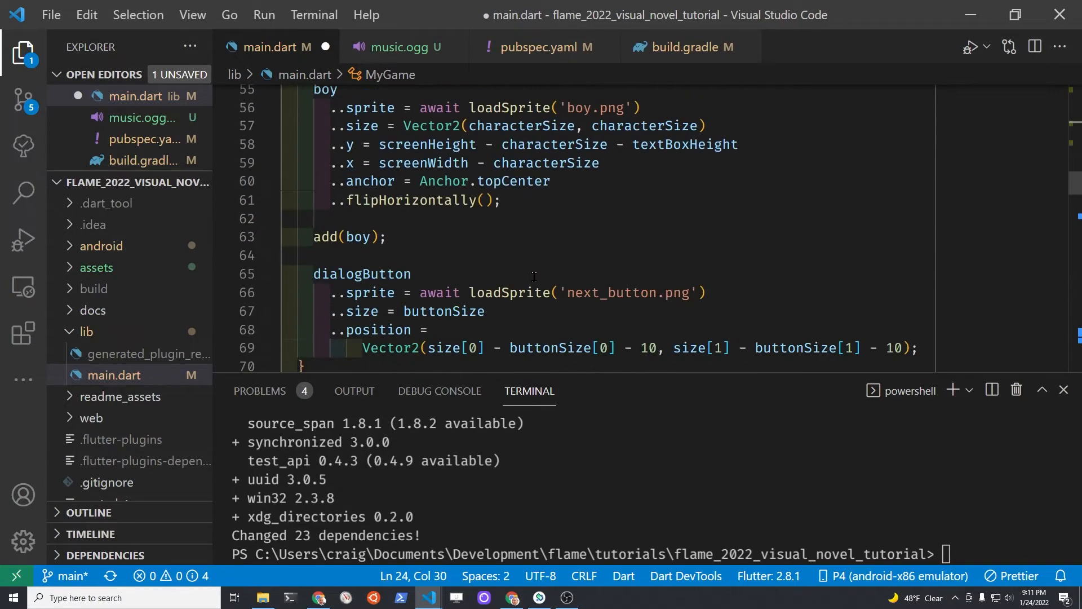
Step: Insert a blank line after 'case 1:' in the render switch
{"action": "scroll", "scroll_direction": "down", "scroll_amount": 3}
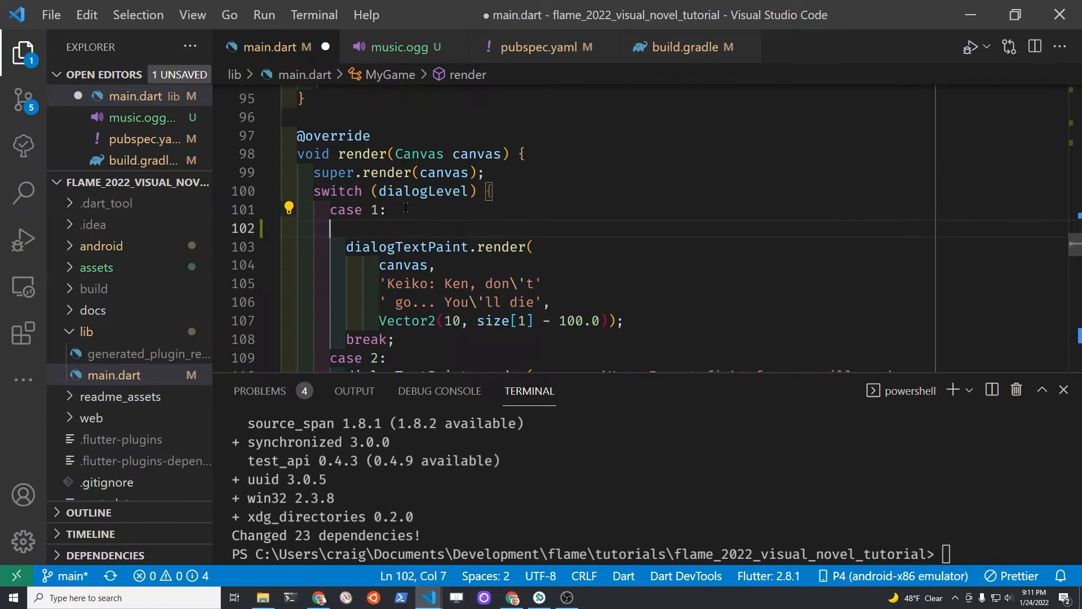
Step: Add a '//play music' comment and FlameAudio.bgm.play('music.ogg'); under case 1
{"action": "type", "text": "//play"}
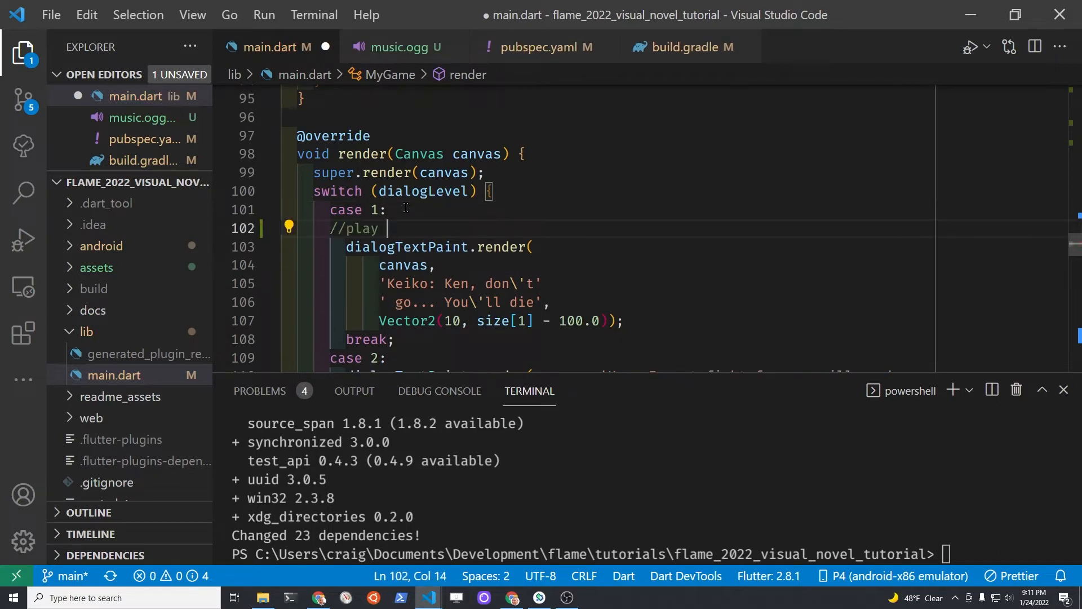
{"action": "type", "text": "mu"}
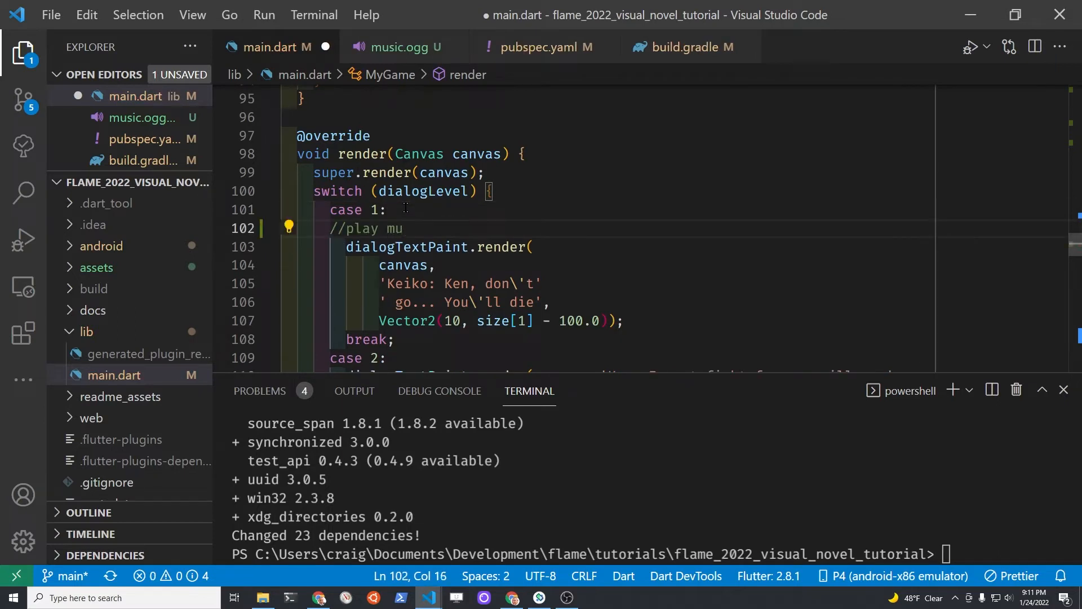
{"action": "type", "text": "sic"}
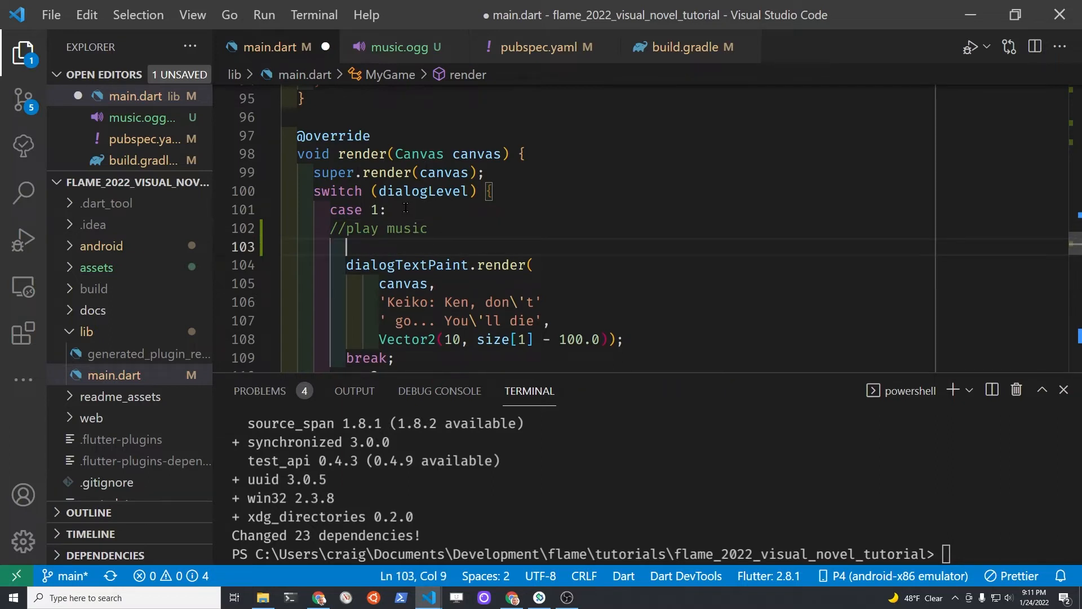
{"action": "type", "text": "F"}
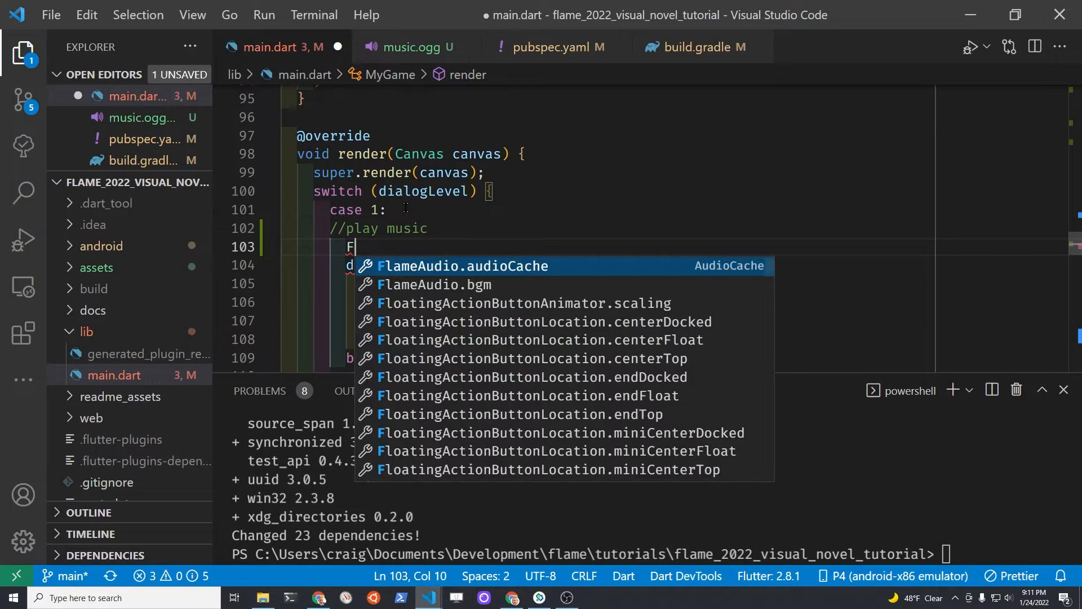
{"action": "type", "text": "la"}
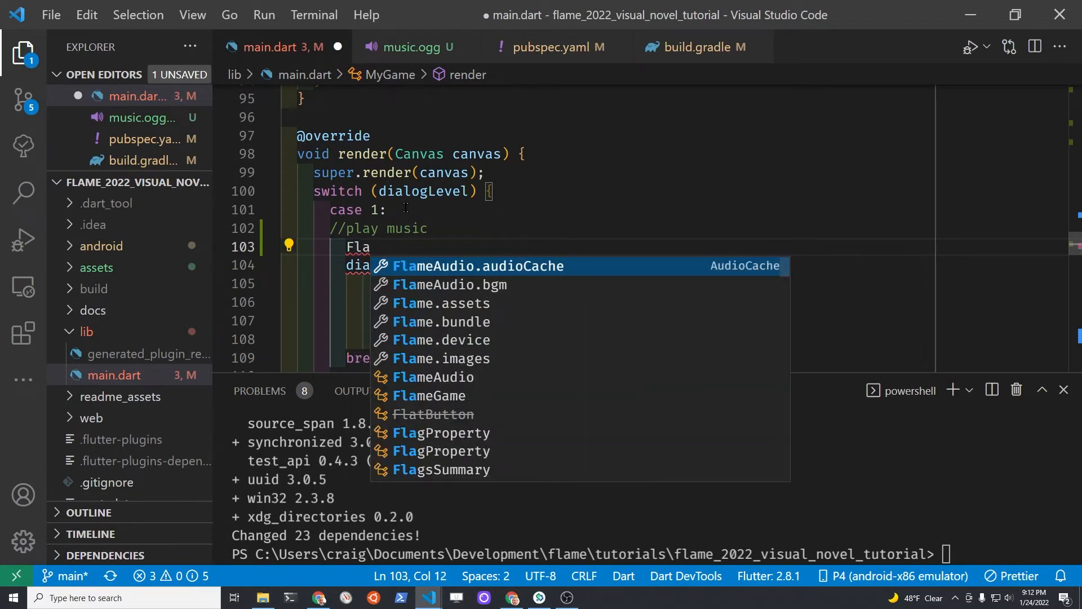
{"action": "type", "text": "FlameAudio.bgm."}
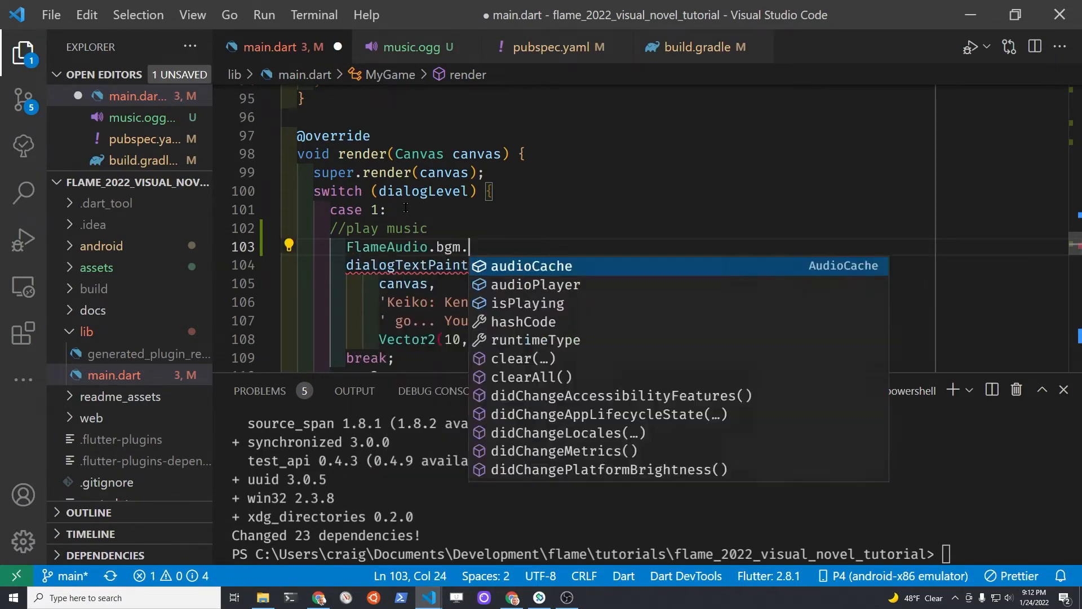
{"action": "type", "text": "play"}
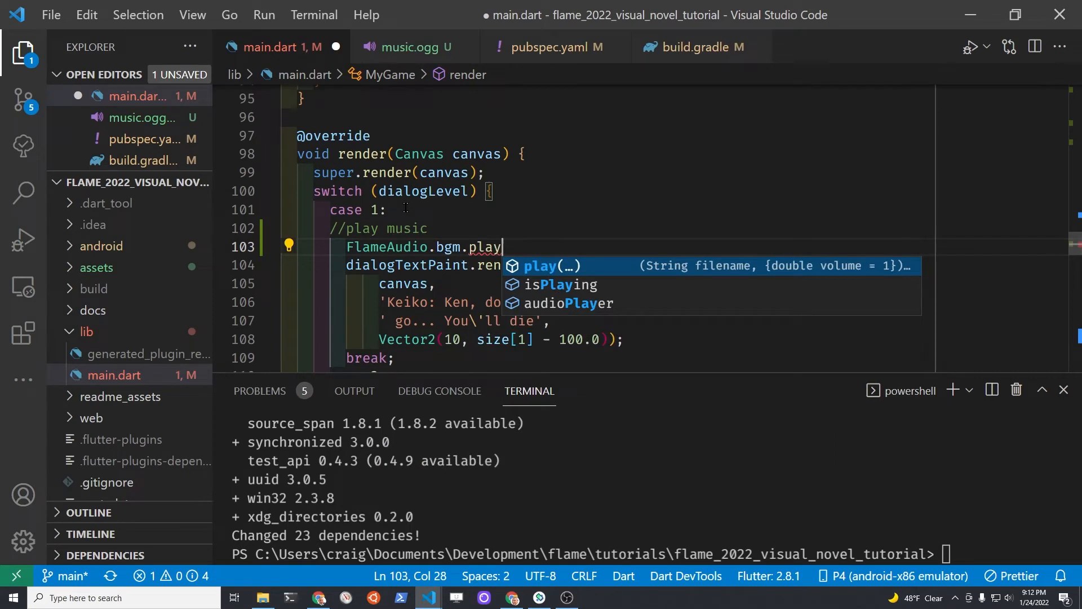
{"action": "type", "text": "('mu'"}
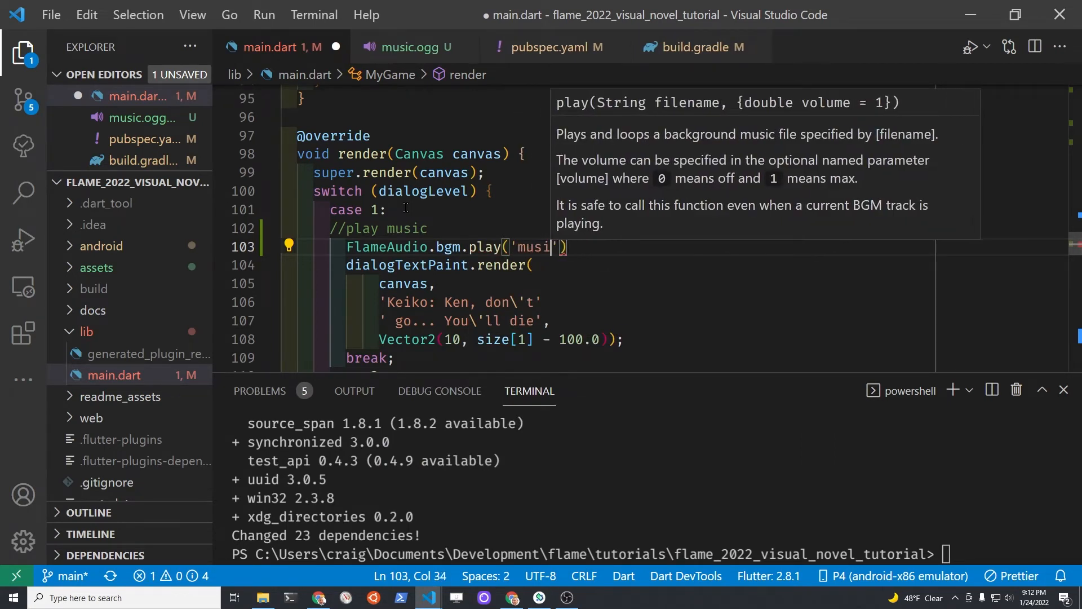
{"action": "type", "text": "c.ogg"}
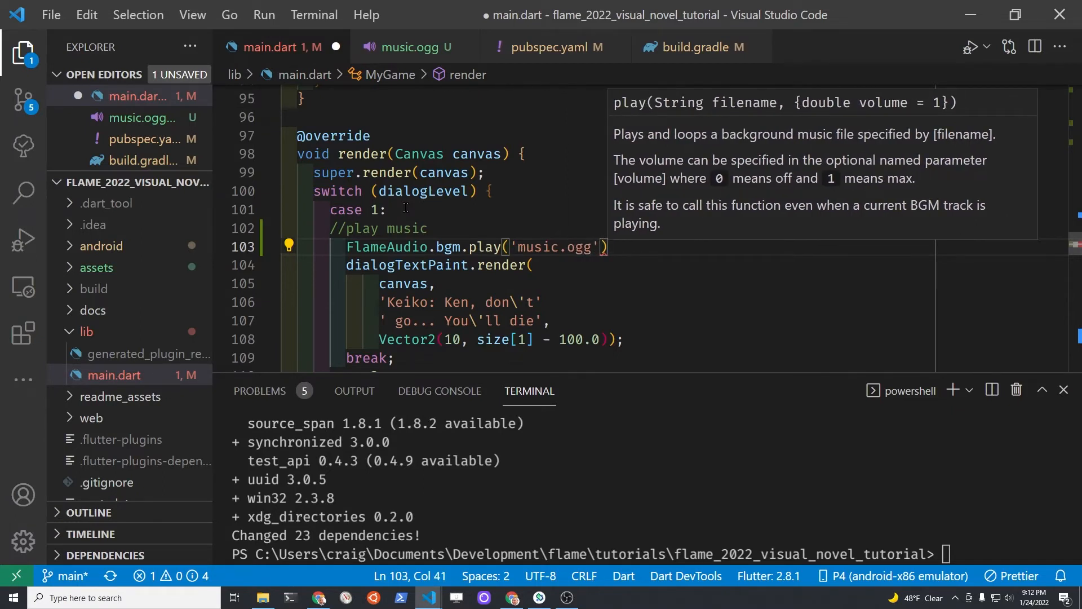
{"action": "type", "text": "i"}
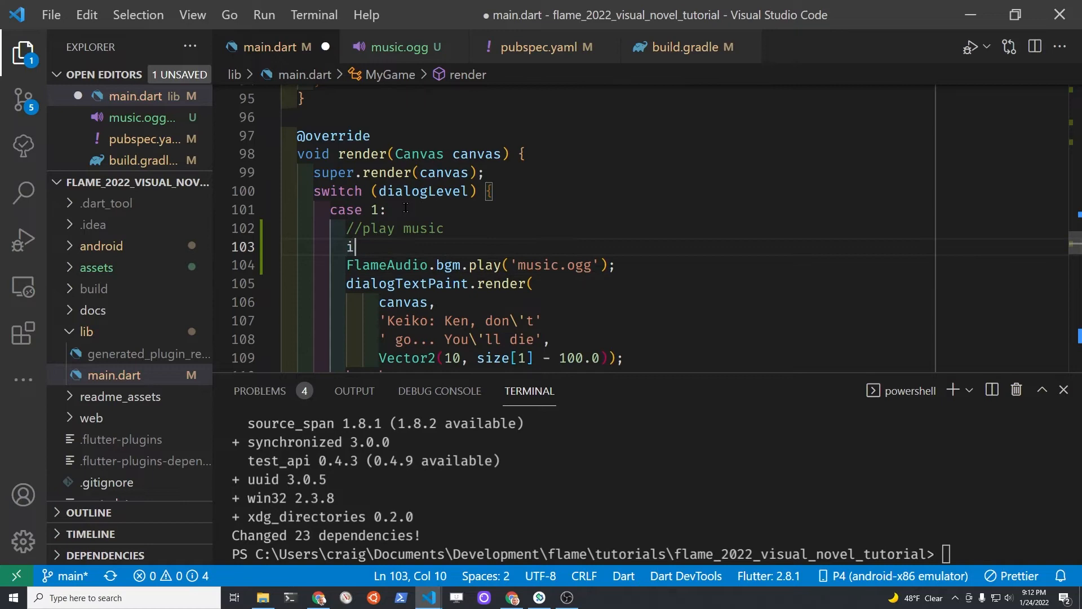
Step: Wrap the play call in if (!musicPlaying), then set musicPlaying = true and save
{"action": "type", "text": "f ("}
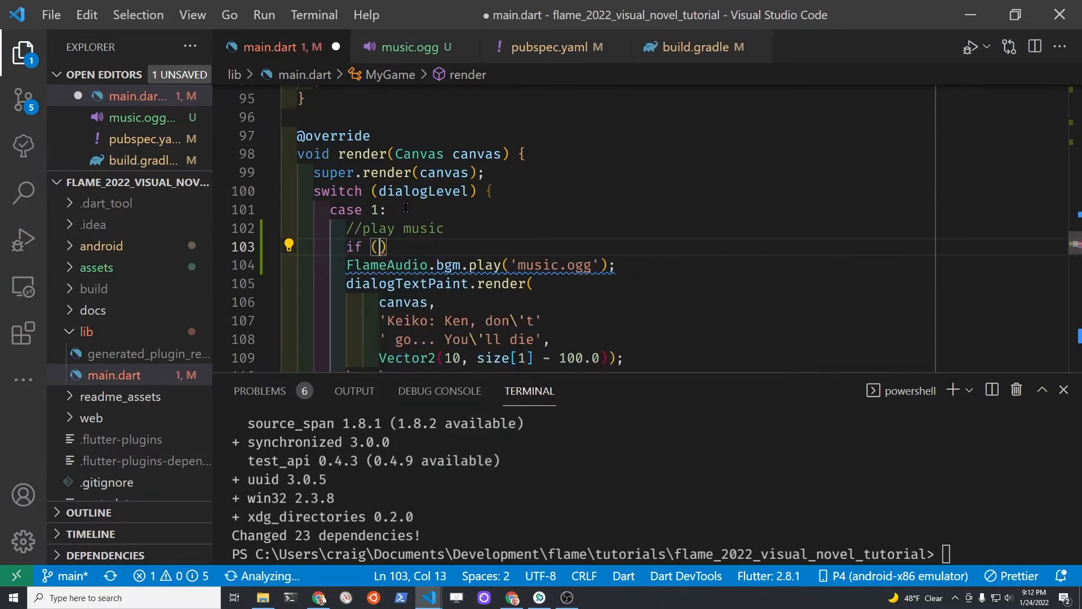
{"action": "type", "text": "!mu"}
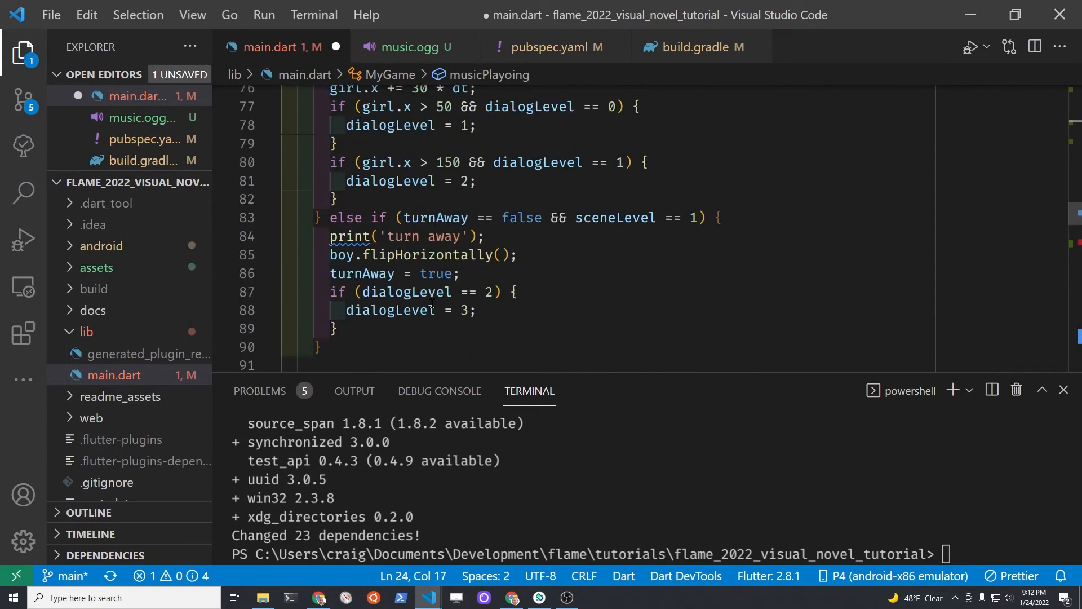
{"action": "scroll", "scroll_direction": "down", "scroll_amount": 3}
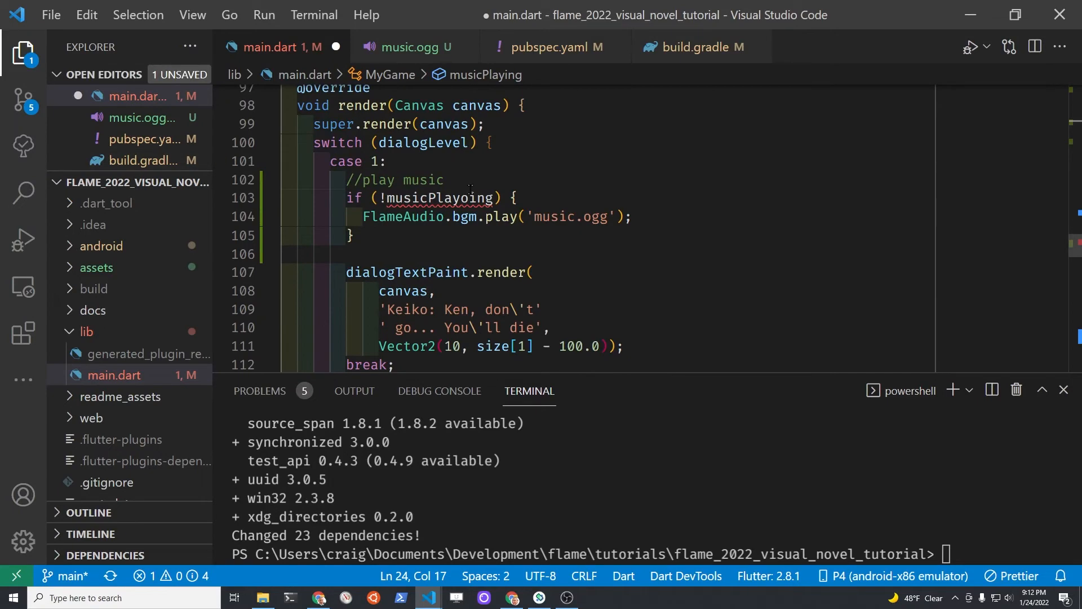
{"action": "left_click", "coordinate": [462, 198]}
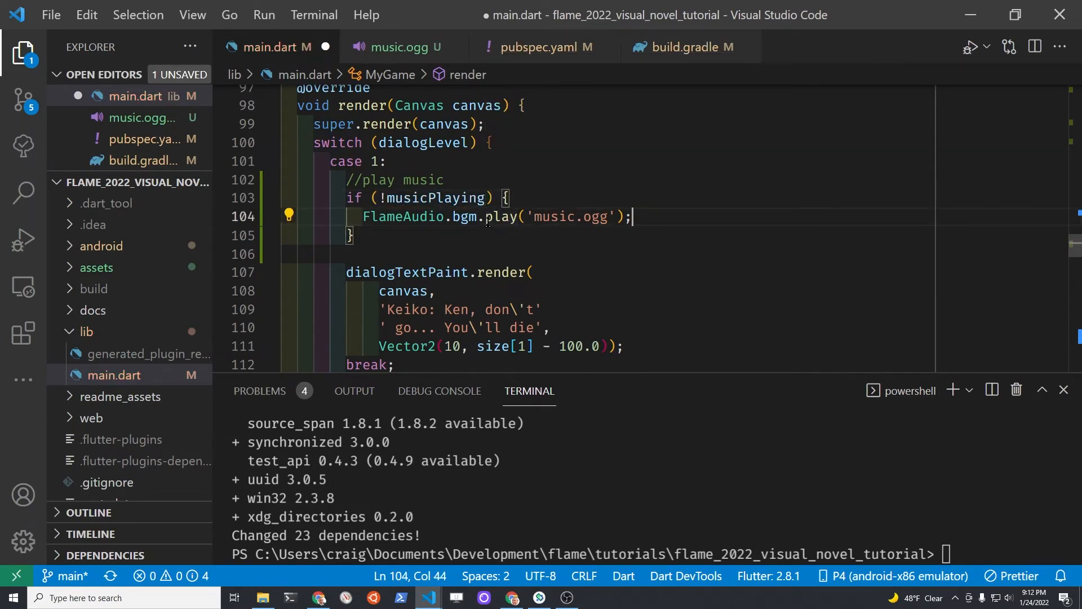
{"action": "type", "text": "musicPlaying"}
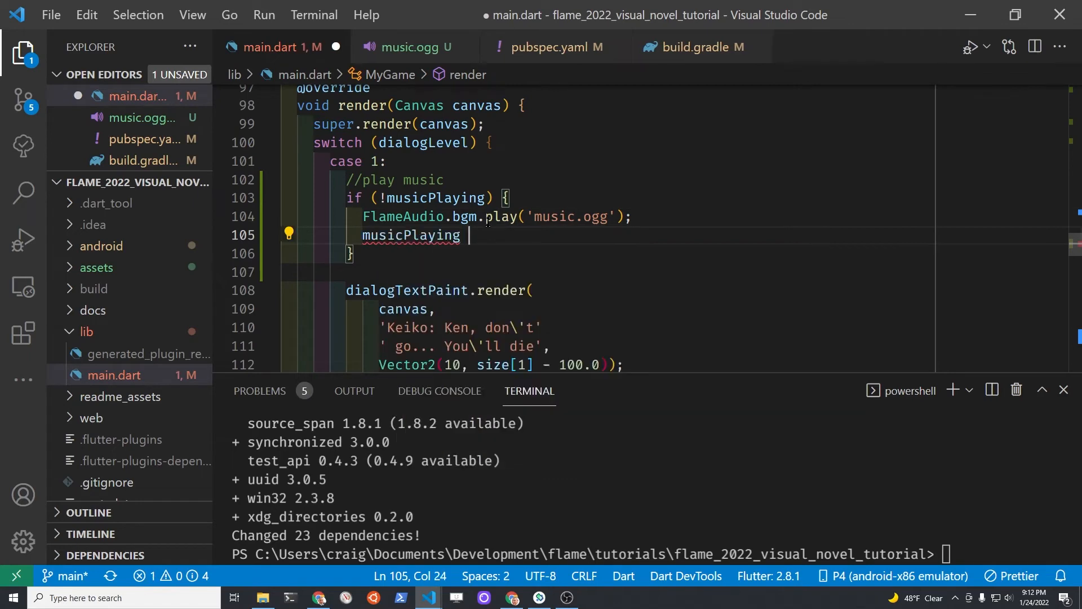
{"action": "type", "text": "= true;"}
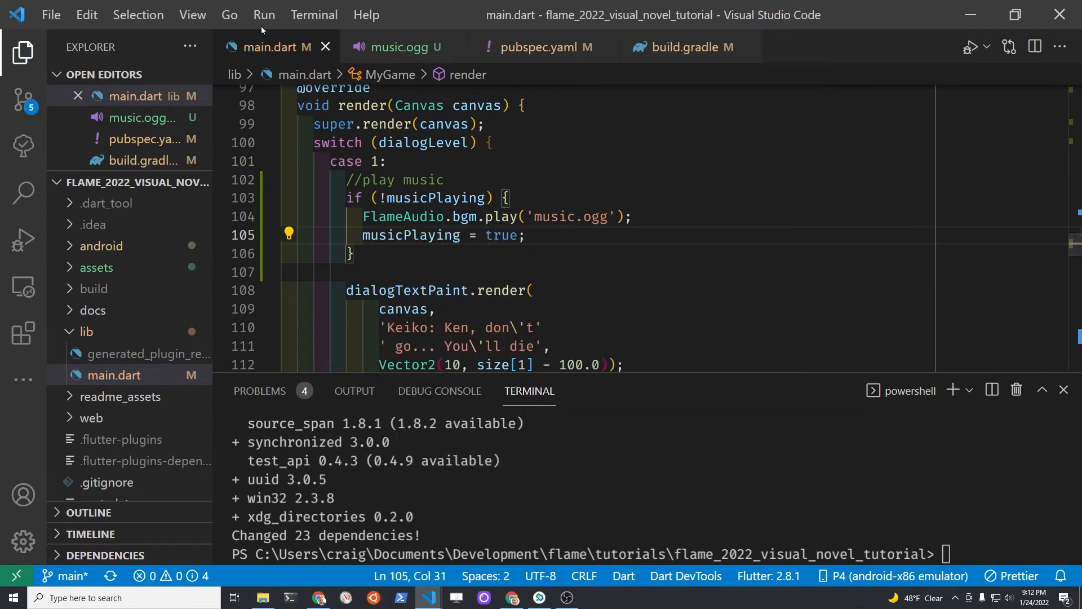
Step: Launch the game on the Android emulator and advance through Ken and Keiko's opening dialog
{"action": "left_click", "coordinate": [263, 15]}
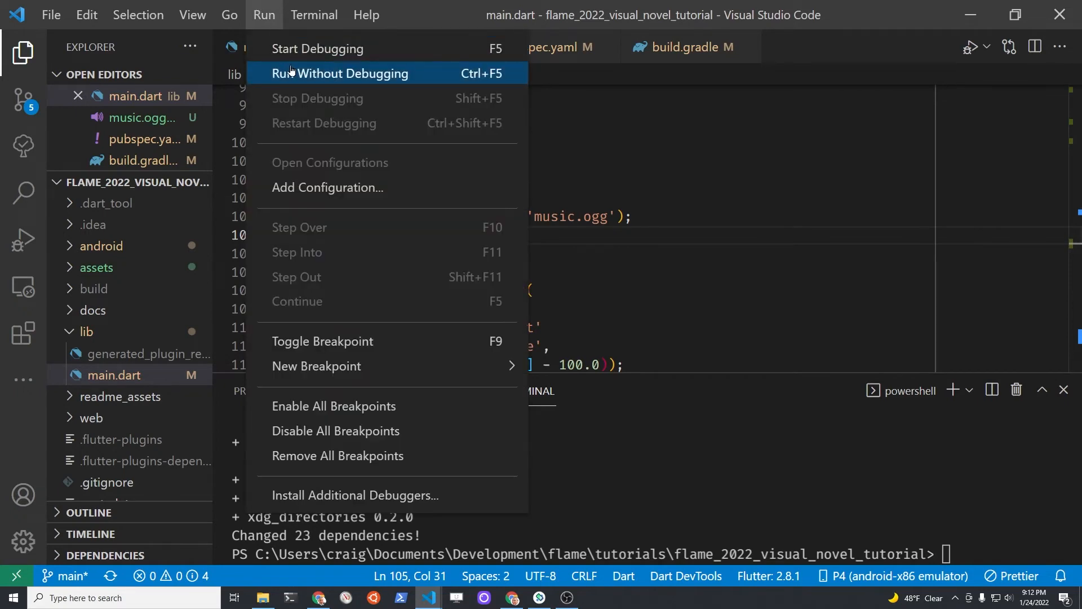
{"action": "left_click", "coordinate": [340, 73]}
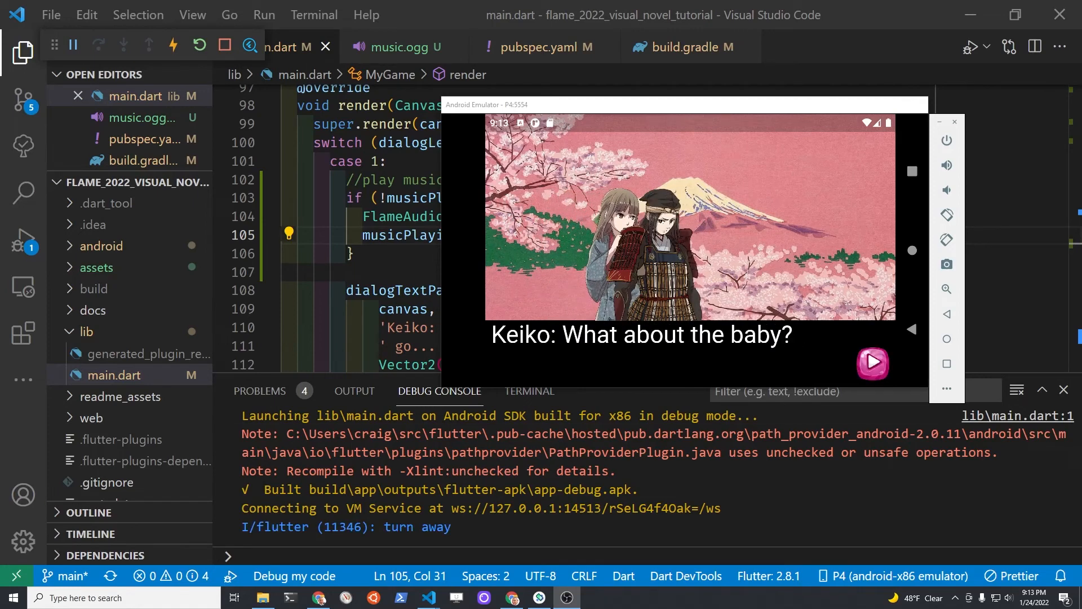
{"action": "left_click", "coordinate": [872, 363]}
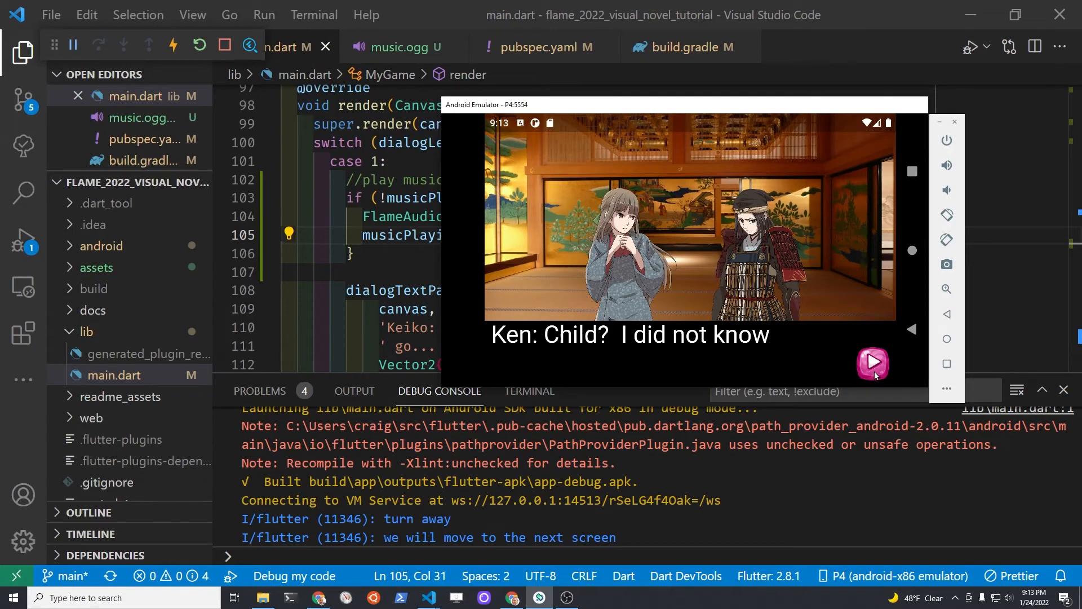
{"action": "left_click", "coordinate": [872, 362]}
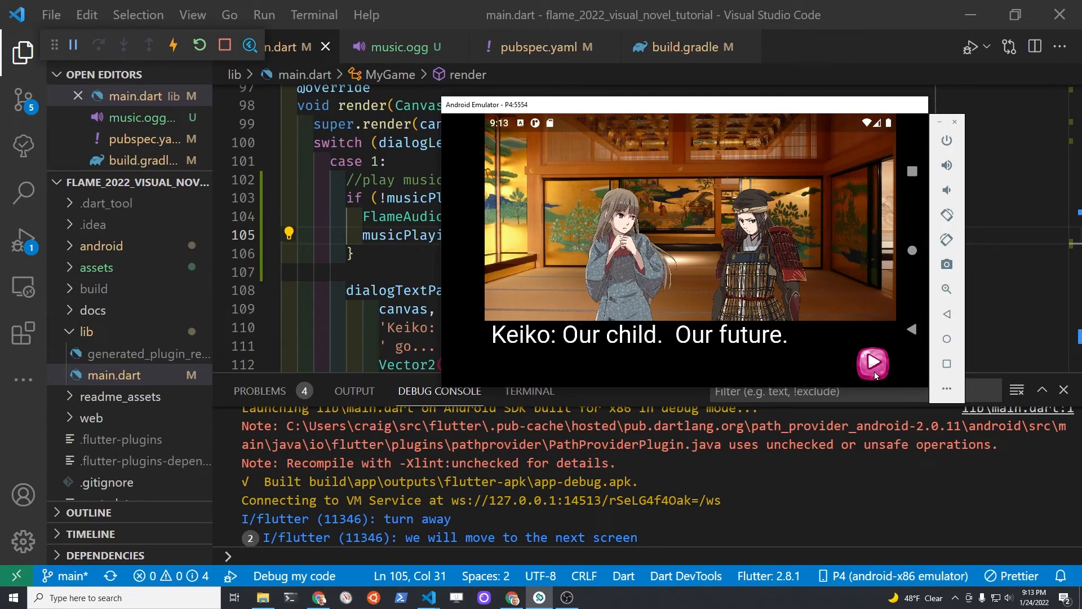
{"action": "left_click", "coordinate": [873, 363]}
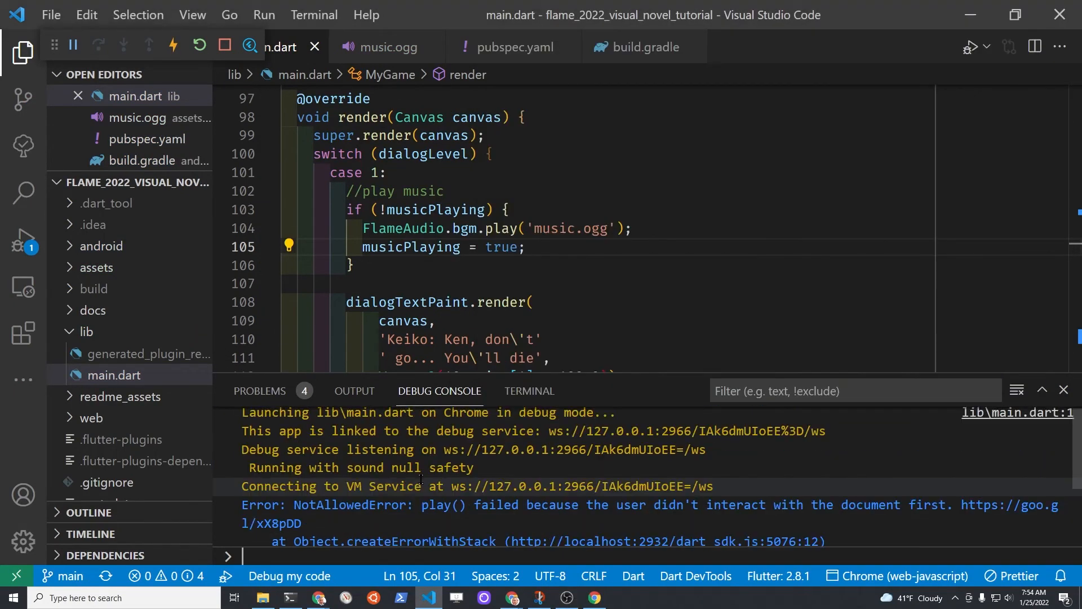
Step: Select the NotAllowedError play() message, then cut the if (!musicPlaying) block from case 1
{"action": "left_click_drag", "start_coordinate": [473, 504], "coordinate": [302, 523]}
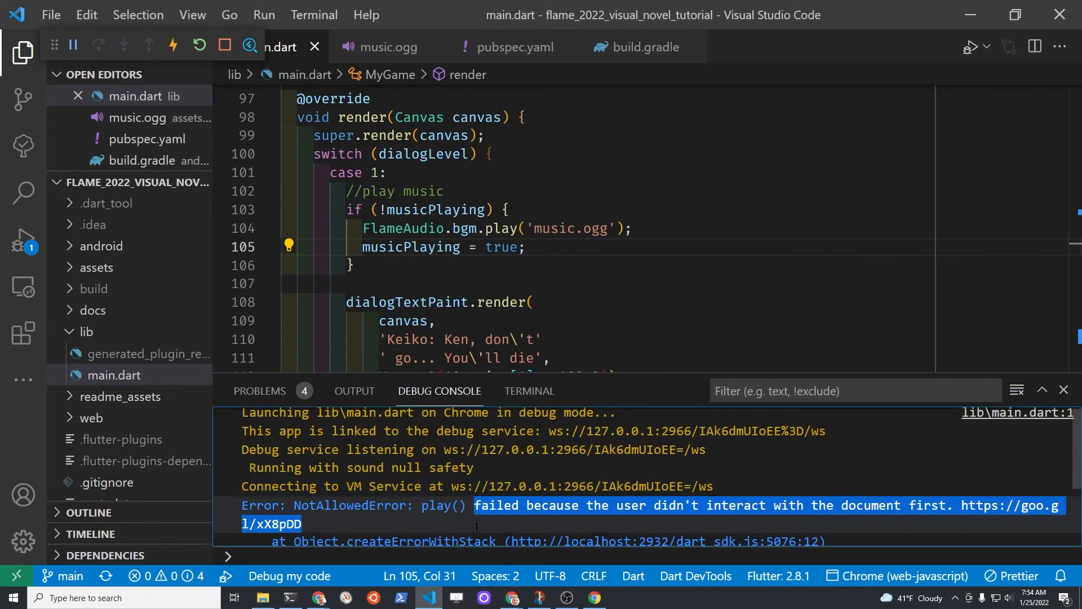
{"action": "left_click", "coordinate": [600, 287]}
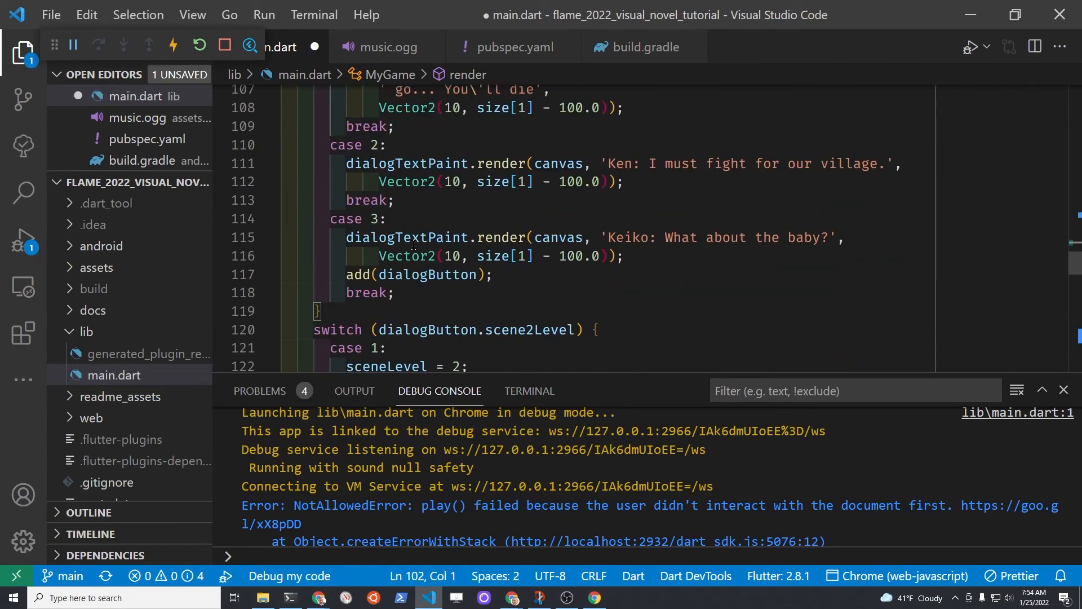
Step: Move the music block under case 1 of the scene2Level switch and hot restart the app
{"action": "scroll", "scroll_direction": "down", "scroll_amount": 3}
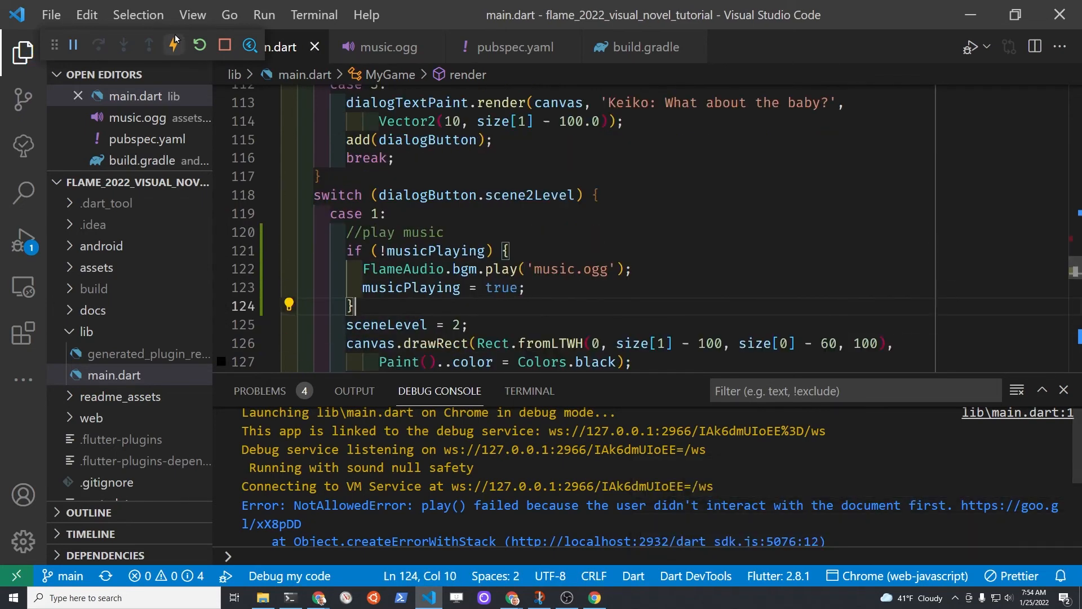
{"action": "left_click", "coordinate": [172, 46]}
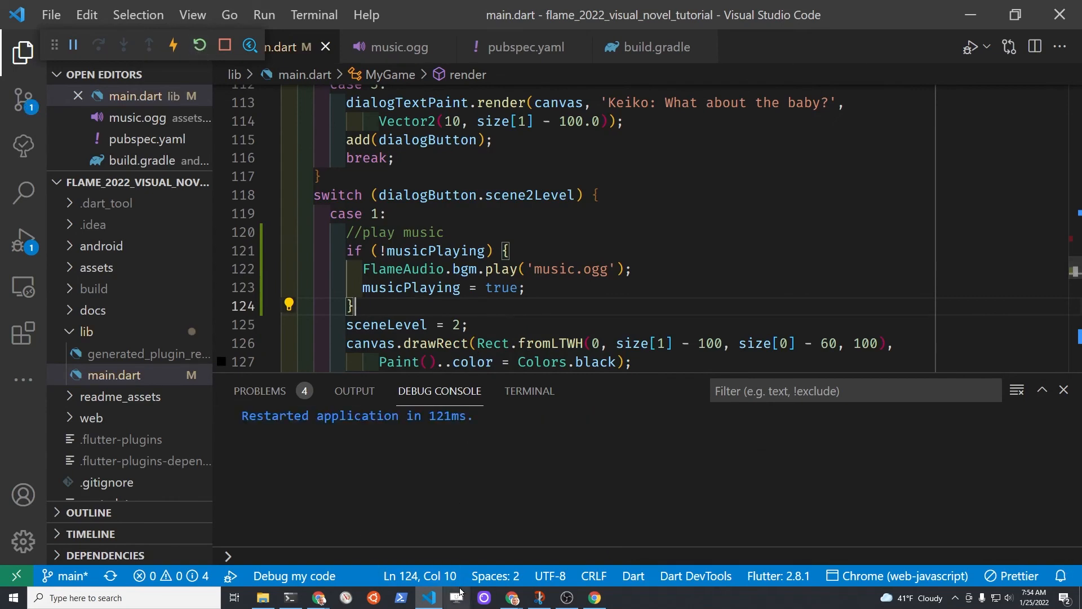
{"action": "mouse_move", "coordinate": [592, 597]}
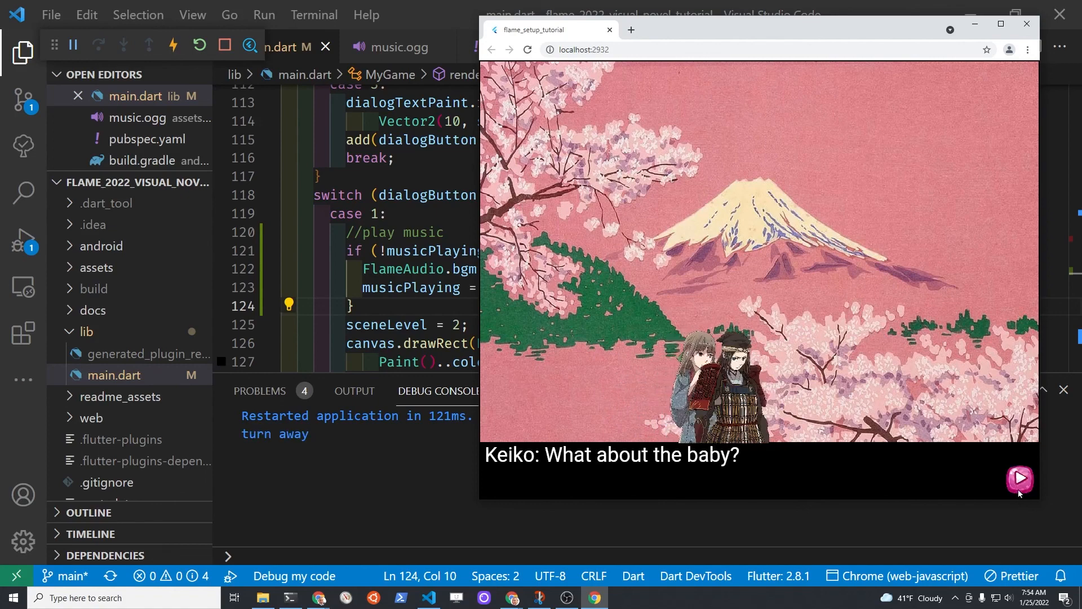
Step: Advance the Chrome game past Keiko's question to Ken's reply 'Child? I did not know'
{"action": "left_click", "coordinate": [1019, 479]}
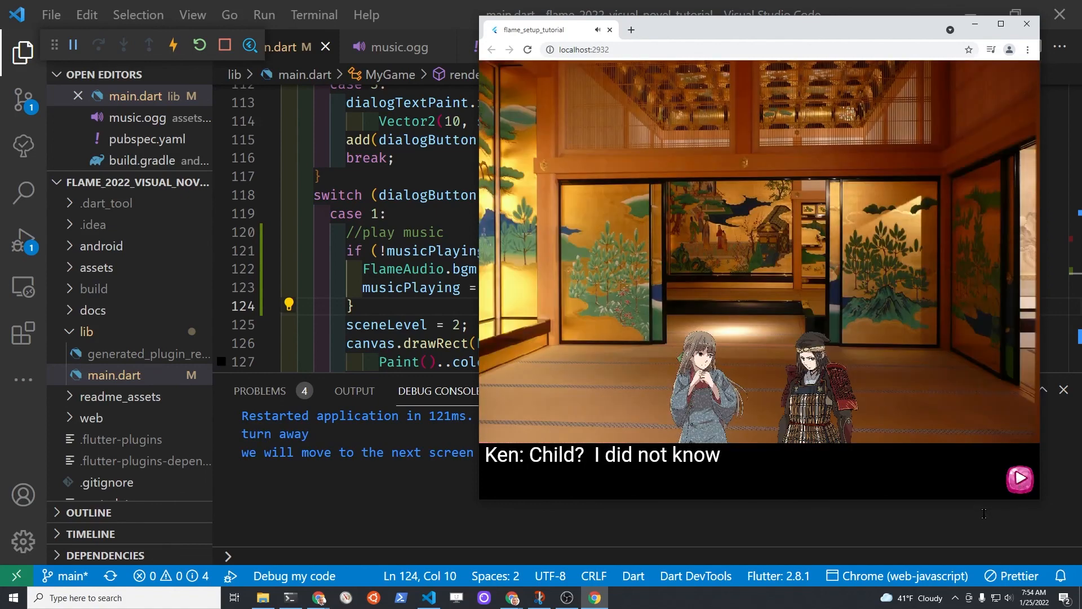